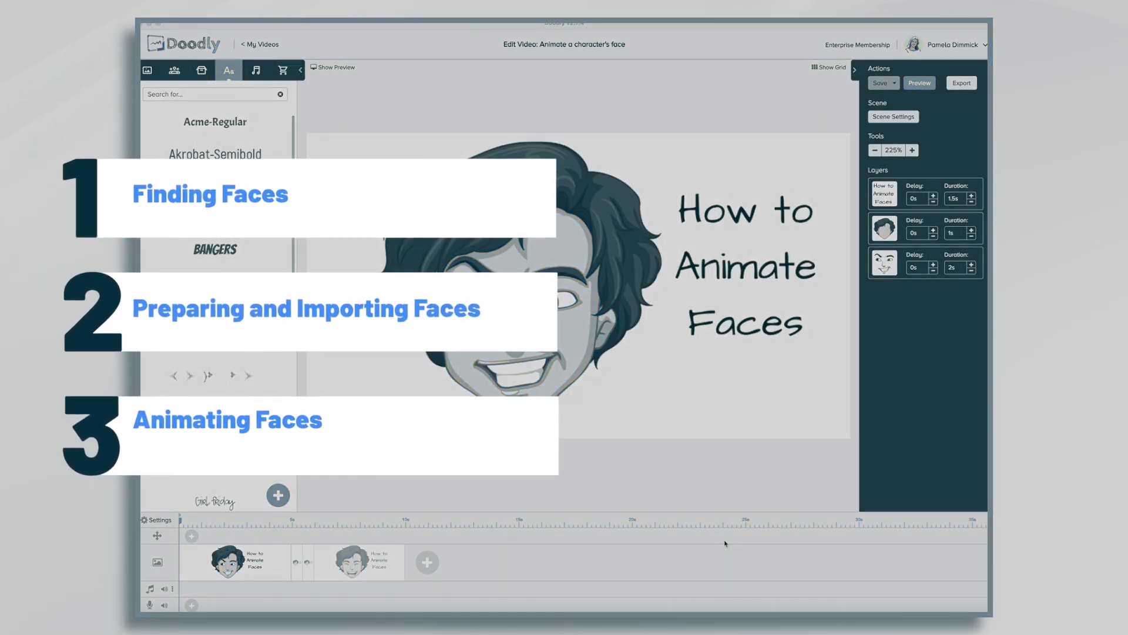
Step: Search Freepik for 'characters with faces' and open the cartoon happy faces sheet
{"action": "left_click", "coordinate": [919, 83]}
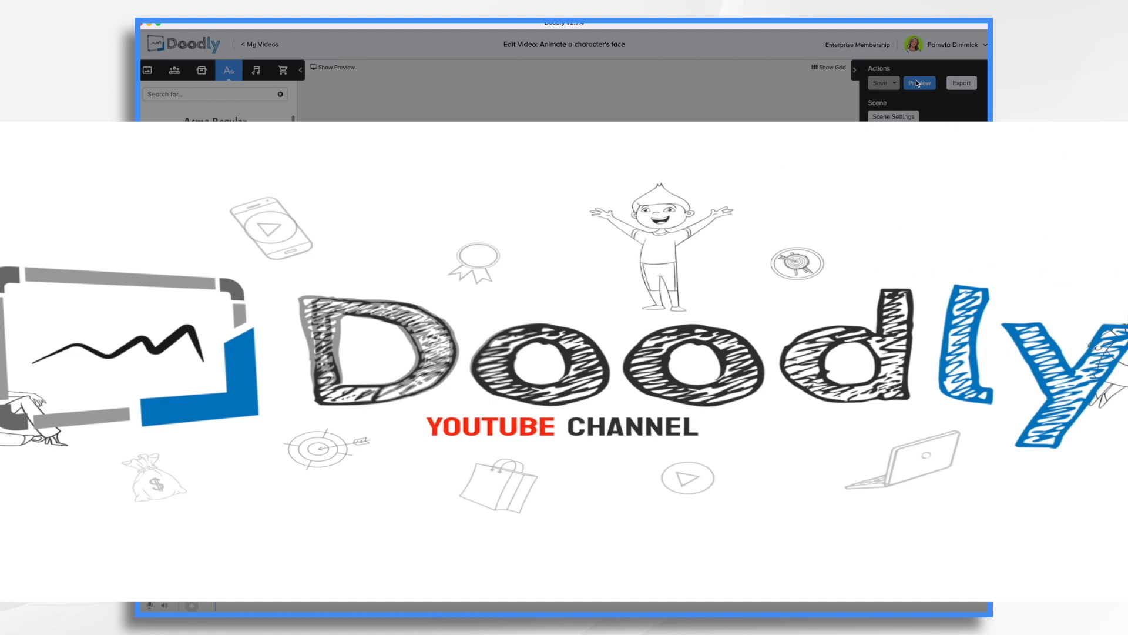
{"action": "left_click", "coordinate": [919, 83]}
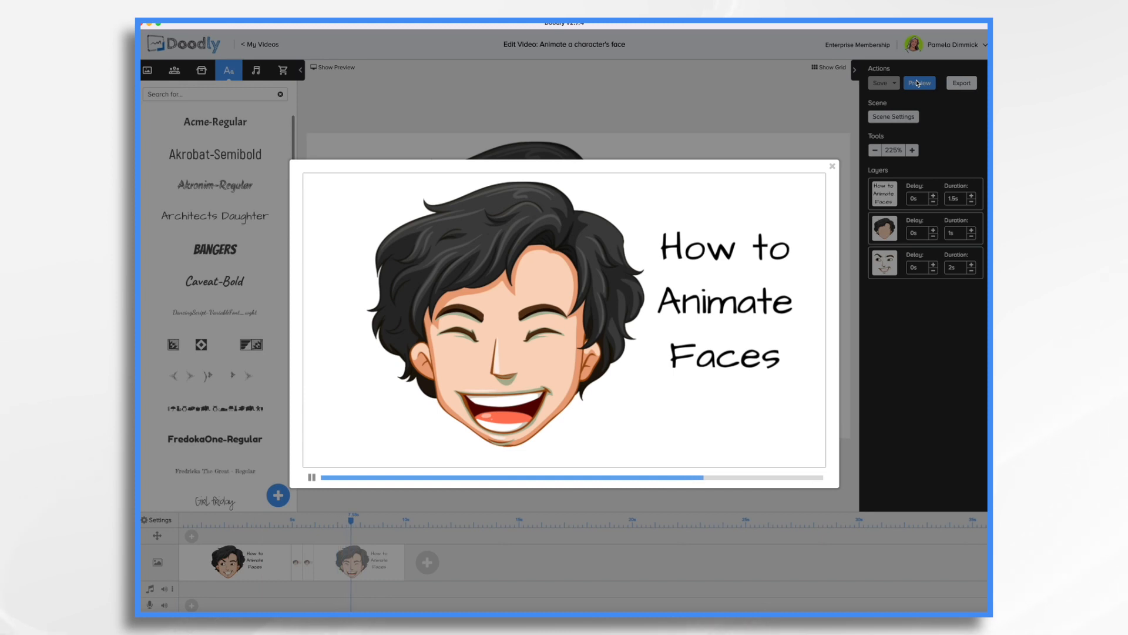
{"action": "left_click", "coordinate": [310, 477]}
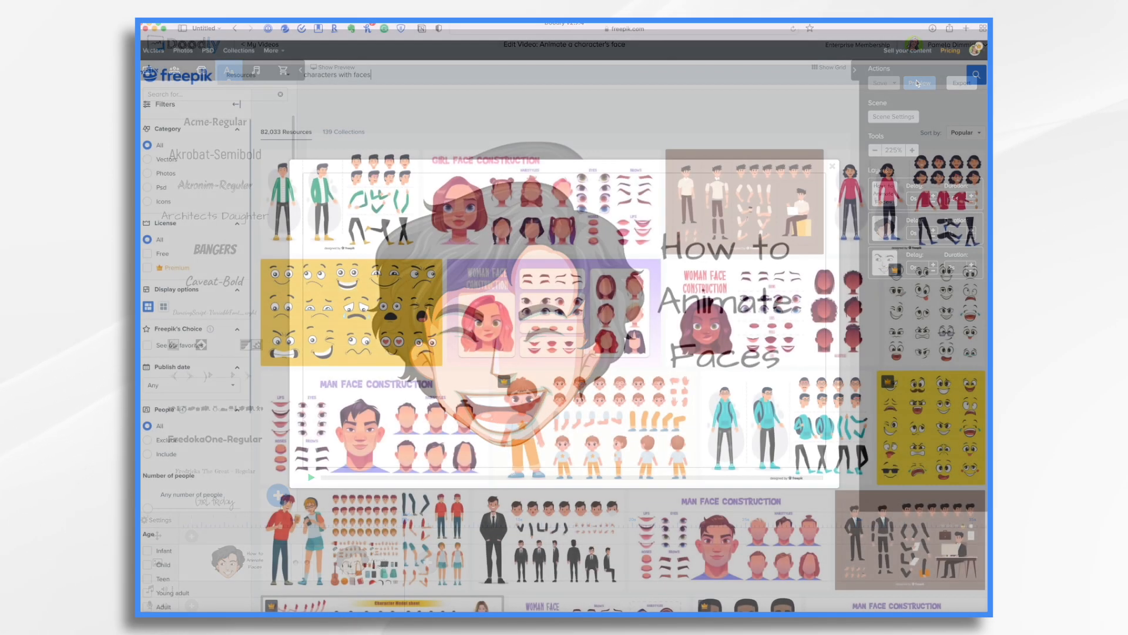
{"action": "left_click", "coordinate": [832, 166]}
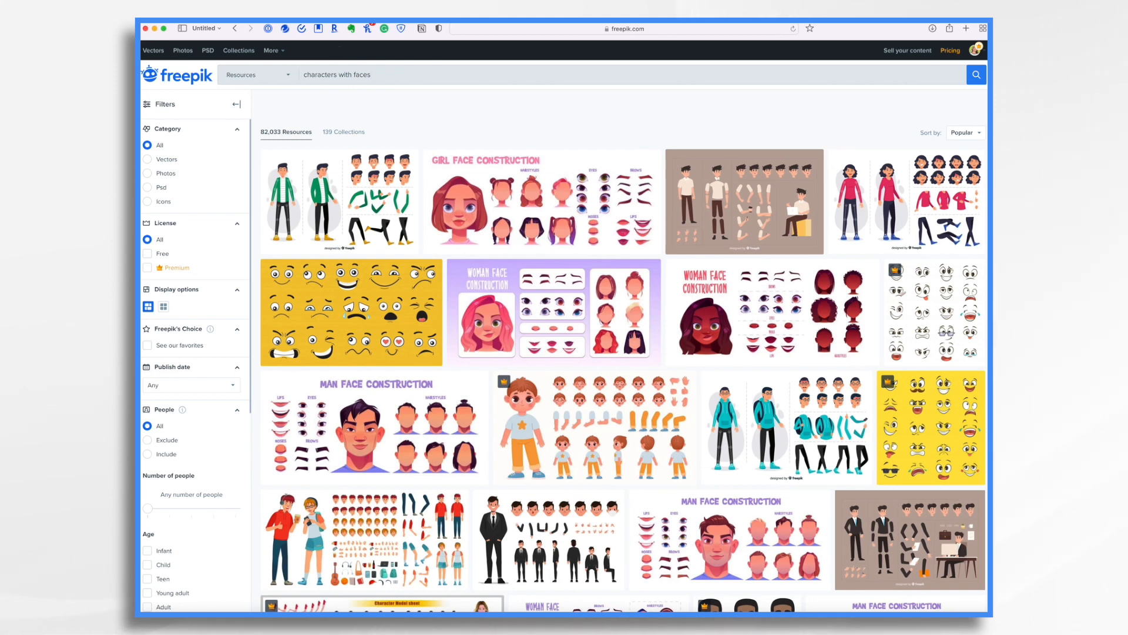
{"action": "mouse_move", "coordinate": [367, 295]}
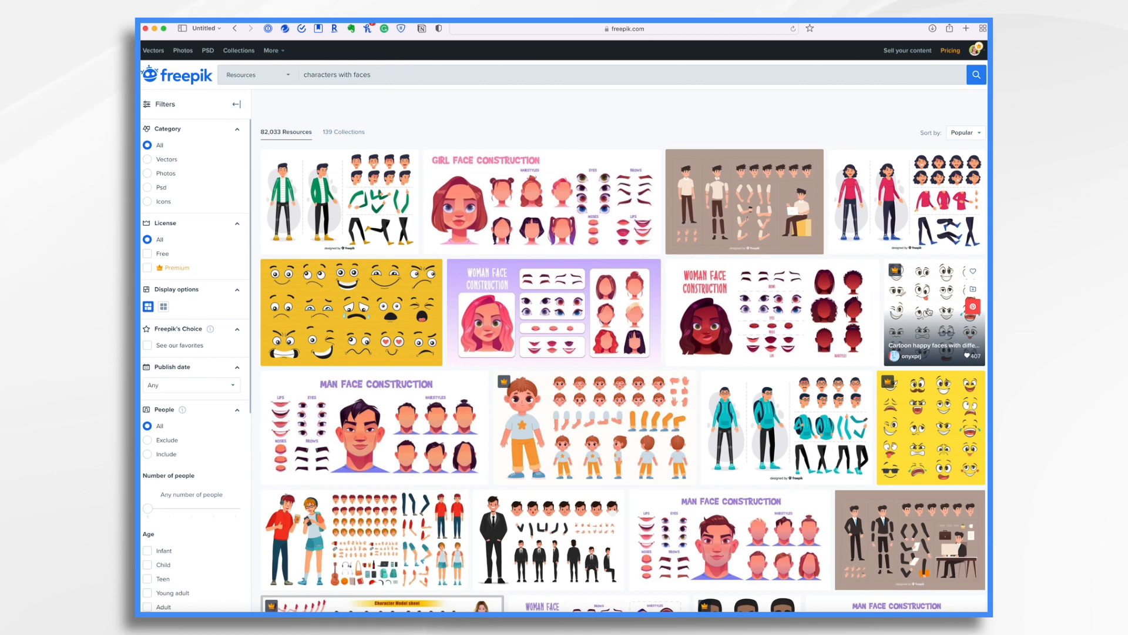
{"action": "left_click", "coordinate": [934, 310]}
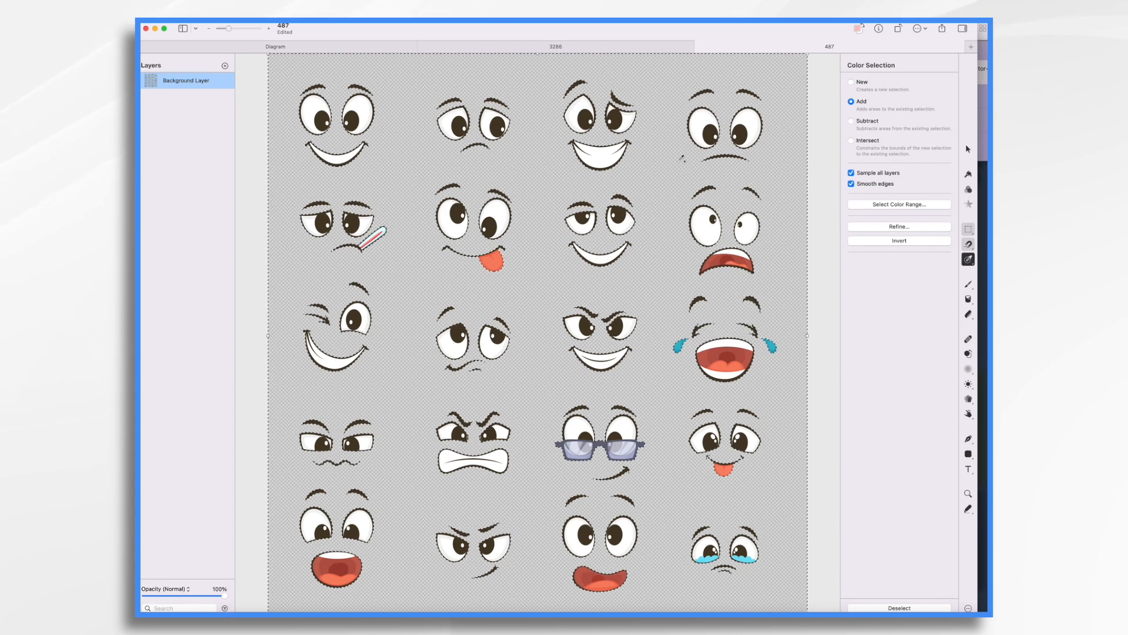
Step: Delete the sheet's white background with Color Selection, using Smooth edges
{"action": "left_click", "coordinate": [898, 607]}
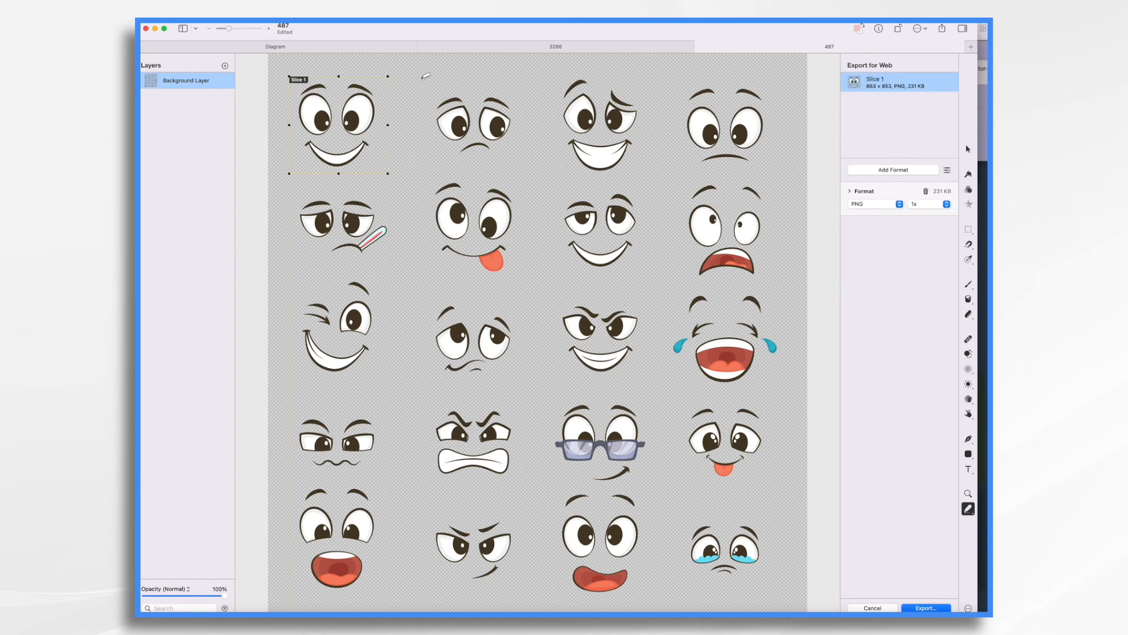
Step: Draw slices around each face and export them as PNG
{"action": "left_click_drag", "start_coordinate": [429, 86], "coordinate": [633, 165]}
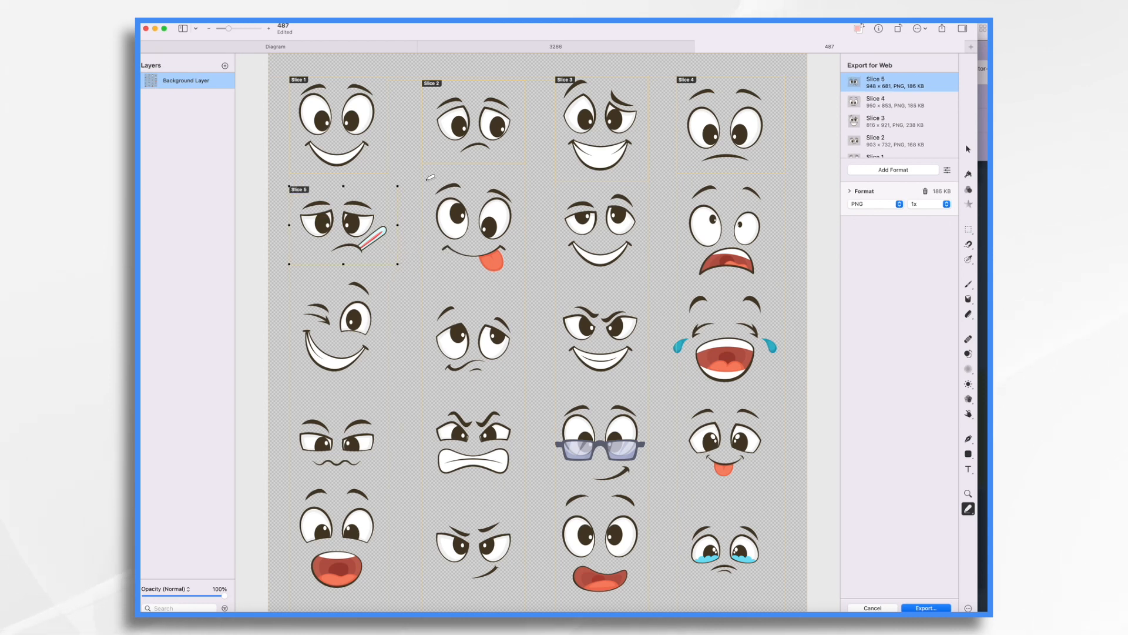
{"action": "left_click", "coordinate": [475, 231]}
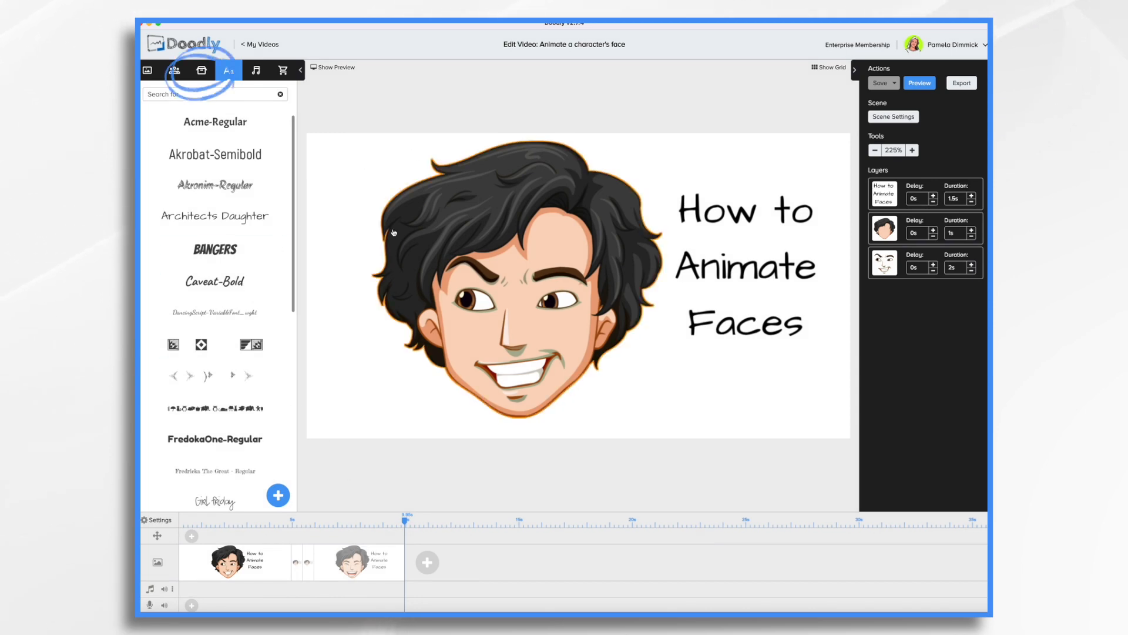
Step: Import the exported face slice PNGs into Doodly's Props library
{"action": "left_click", "coordinate": [201, 70]}
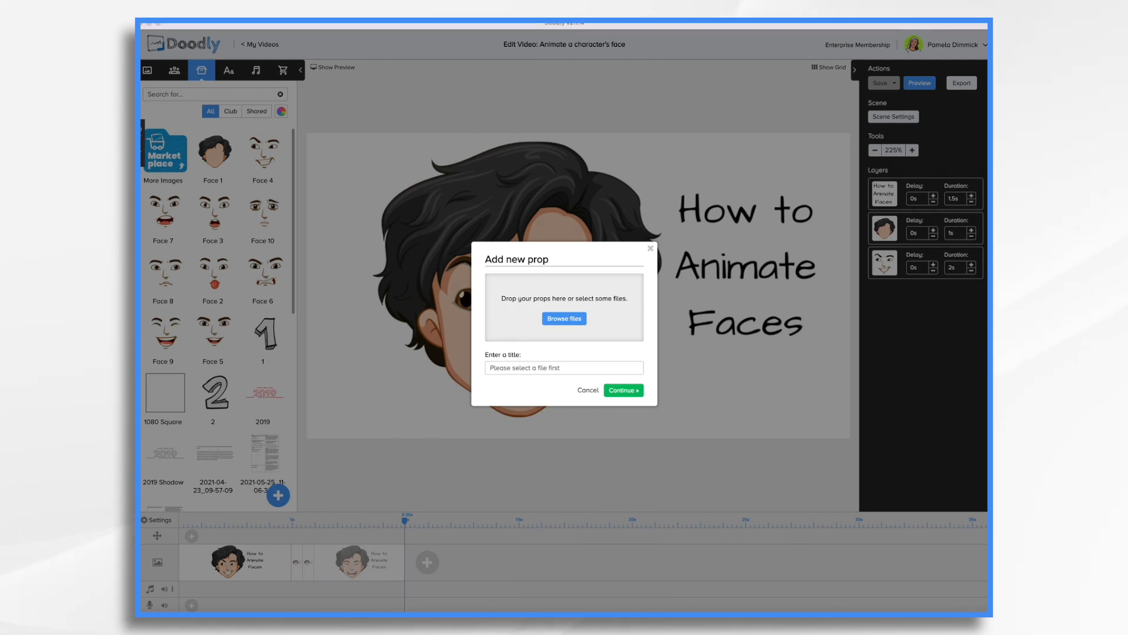
{"action": "left_click", "coordinate": [564, 318]}
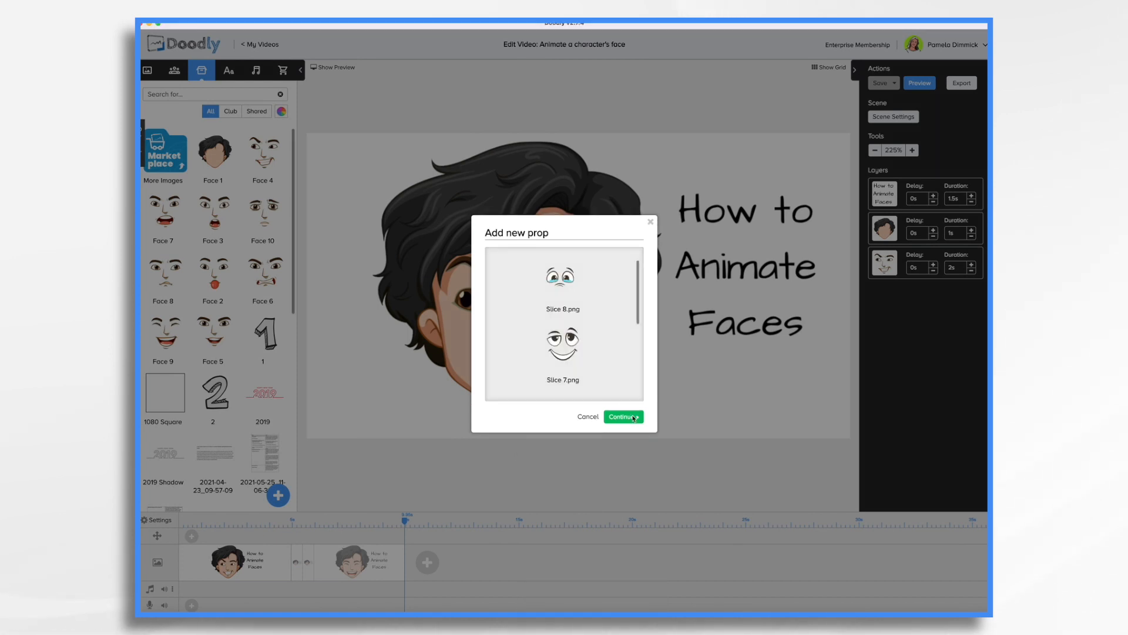
{"action": "left_click", "coordinate": [623, 417]}
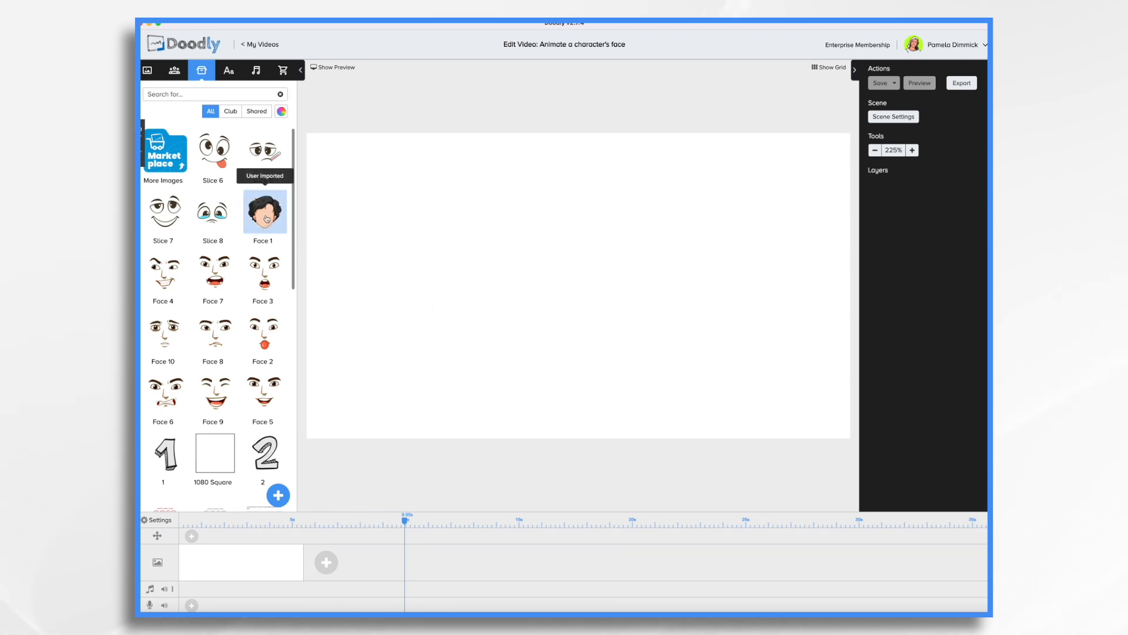
Step: Add the Face 1 head, layer the Slice 7 smiling face on it, and enlarge the head
{"action": "left_click", "coordinate": [264, 210]}
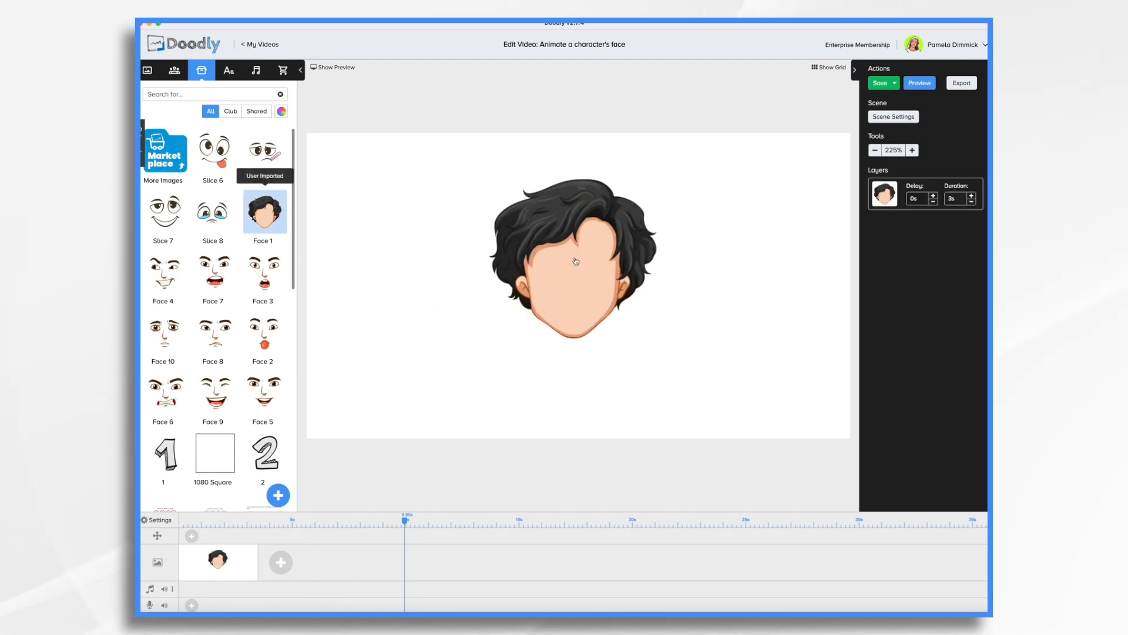
{"action": "left_click", "coordinate": [575, 260]}
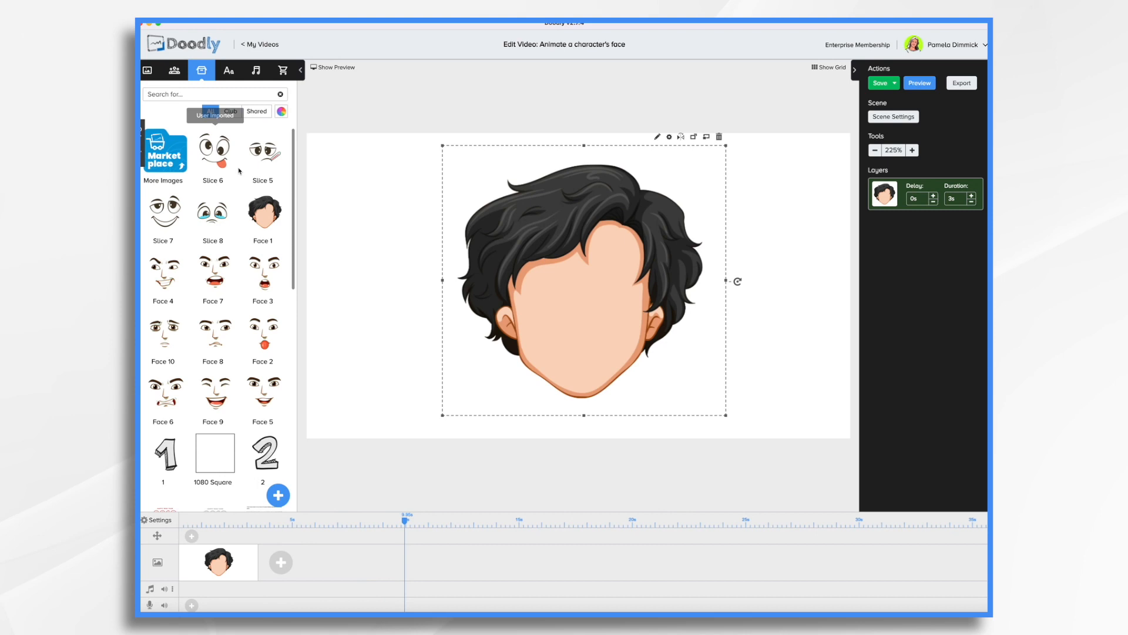
{"action": "left_click", "coordinate": [163, 211]}
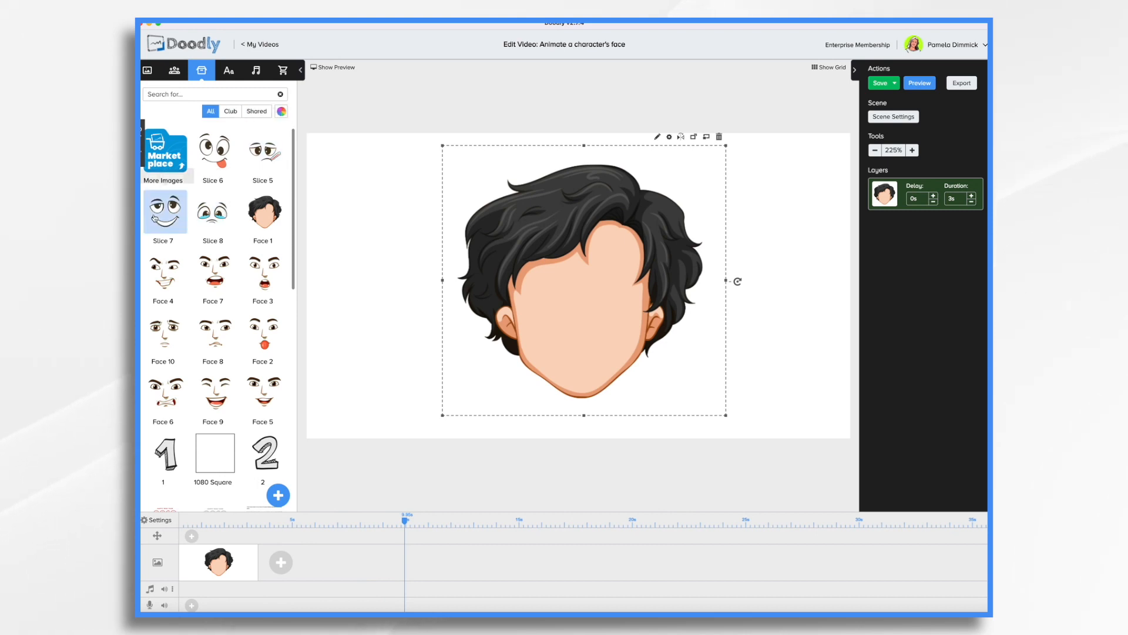
{"action": "left_click_drag", "start_coordinate": [164, 211], "coordinate": [576, 302]}
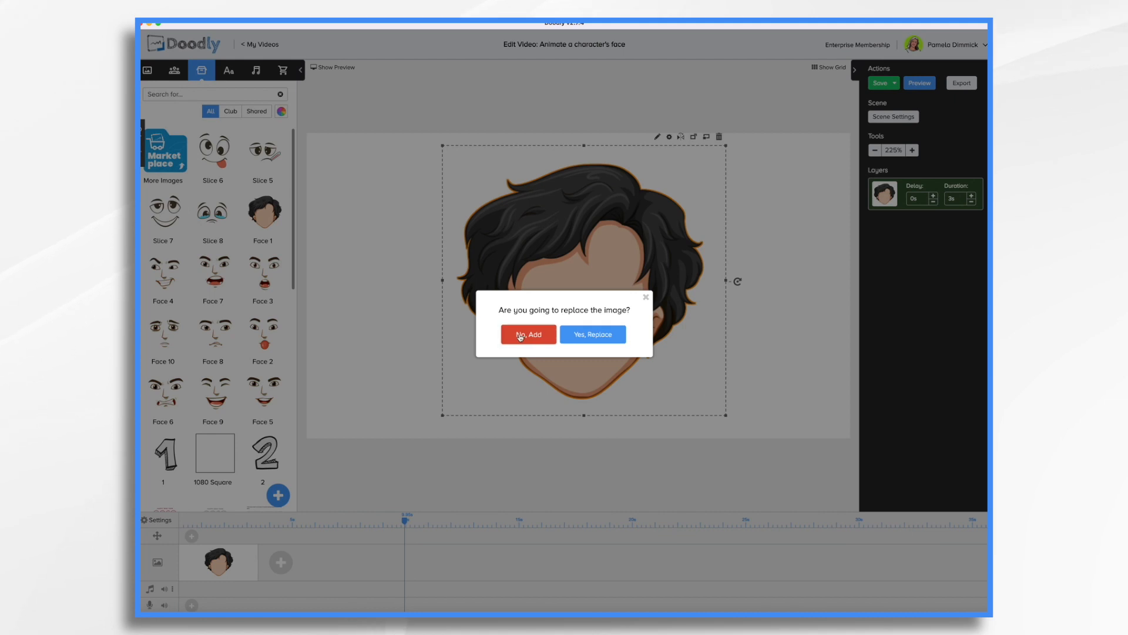
{"action": "left_click", "coordinate": [528, 334]}
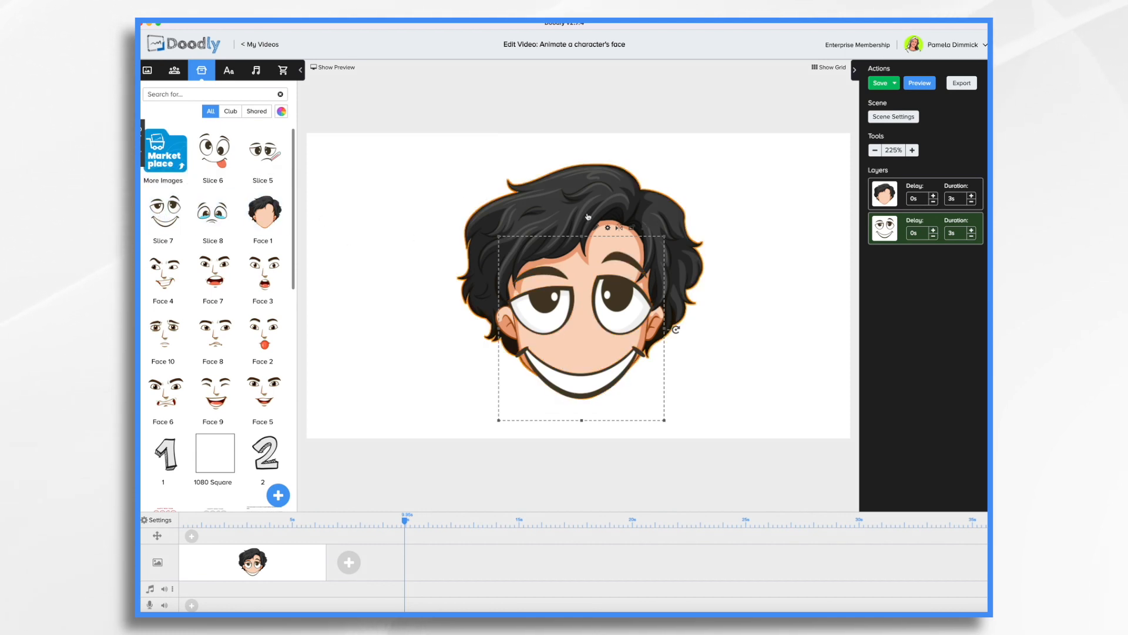
{"action": "left_click", "coordinate": [884, 193]}
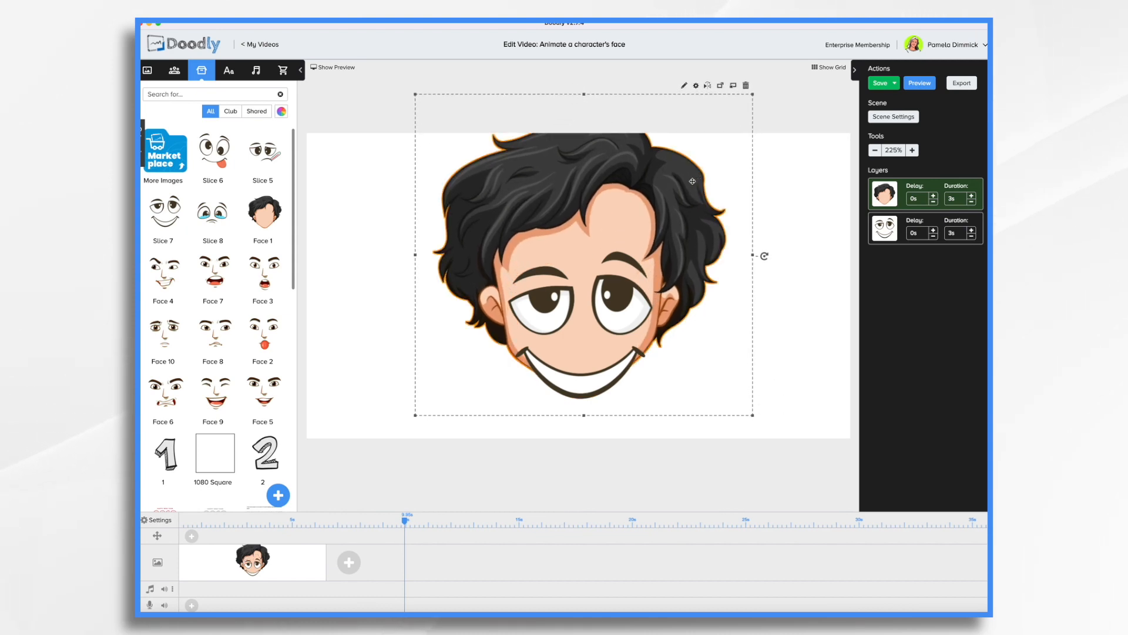
{"action": "left_click_drag", "start_coordinate": [576, 281], "coordinate": [576, 241]}
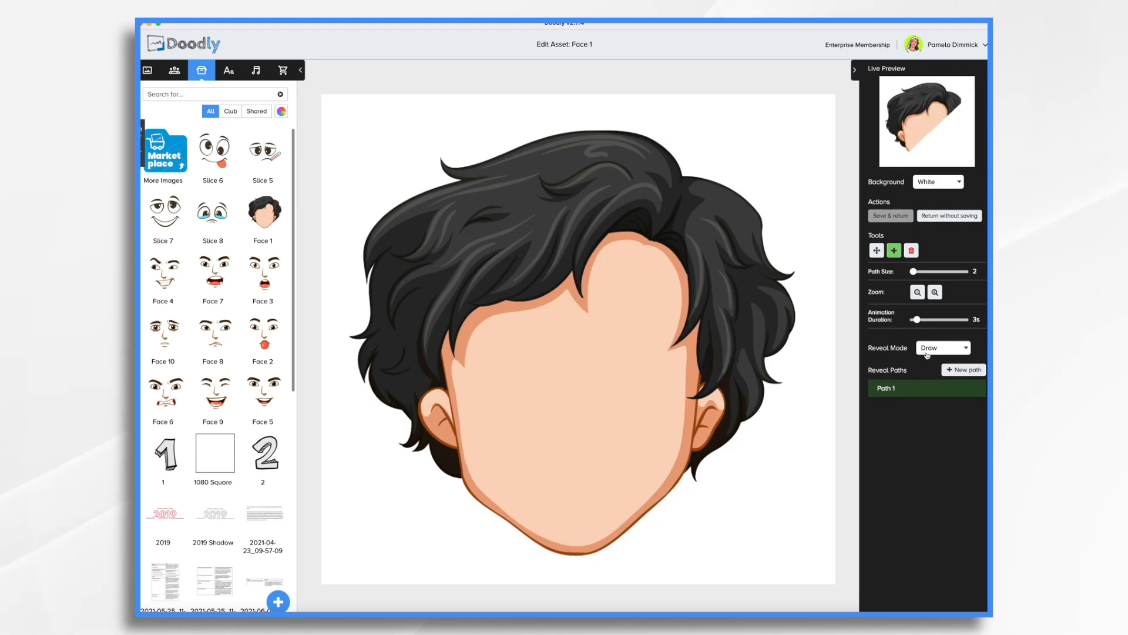
Step: Set the Face 1 head's reveal to Fade and shorten its duration to 1.5 seconds
{"action": "left_click", "coordinate": [942, 347]}
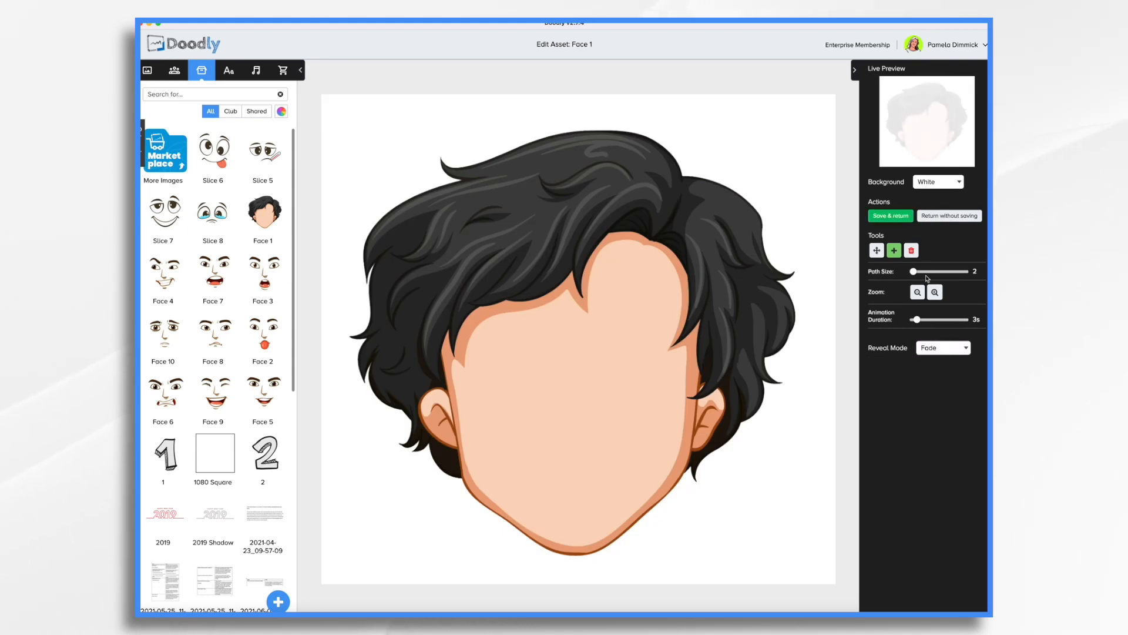
{"action": "left_click", "coordinate": [891, 216]}
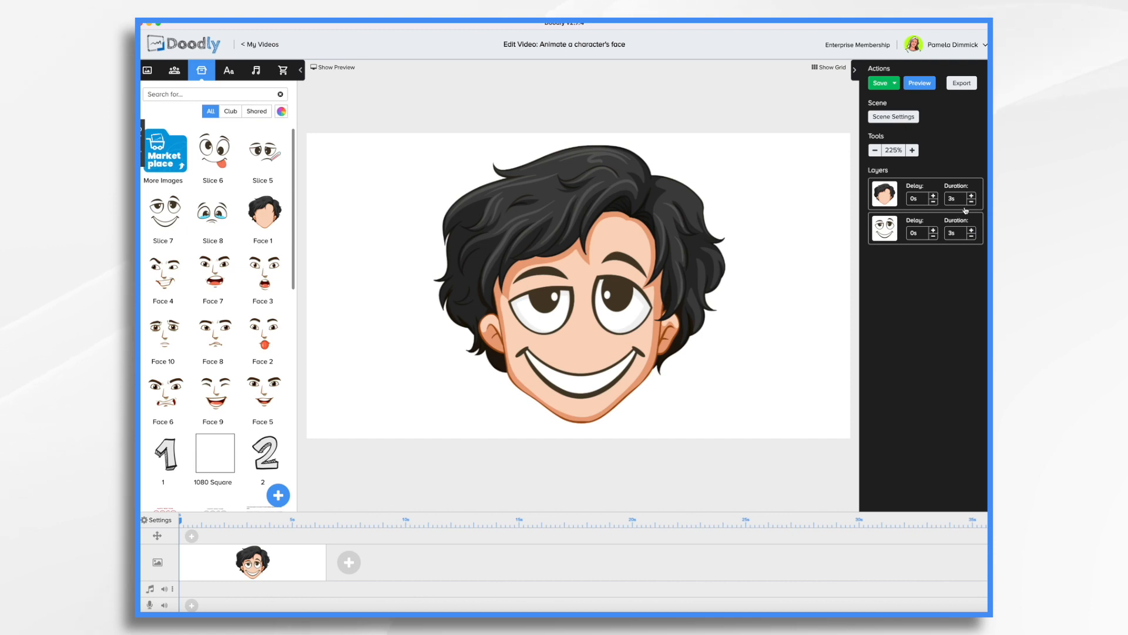
{"action": "left_click", "coordinate": [971, 202]}
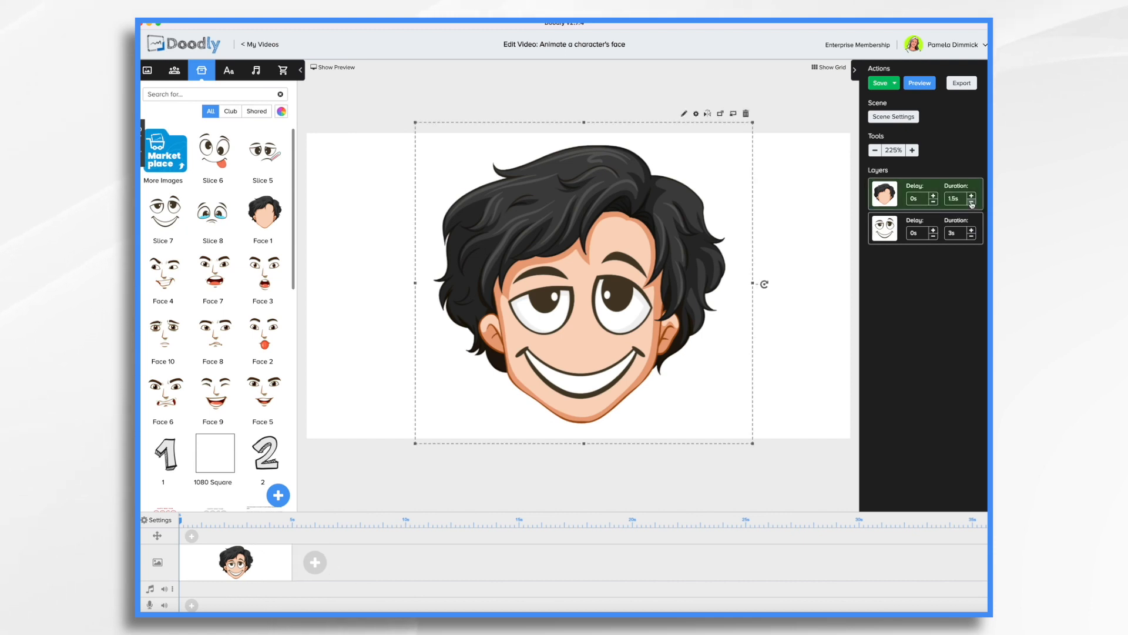
{"action": "left_click", "coordinate": [945, 201]}
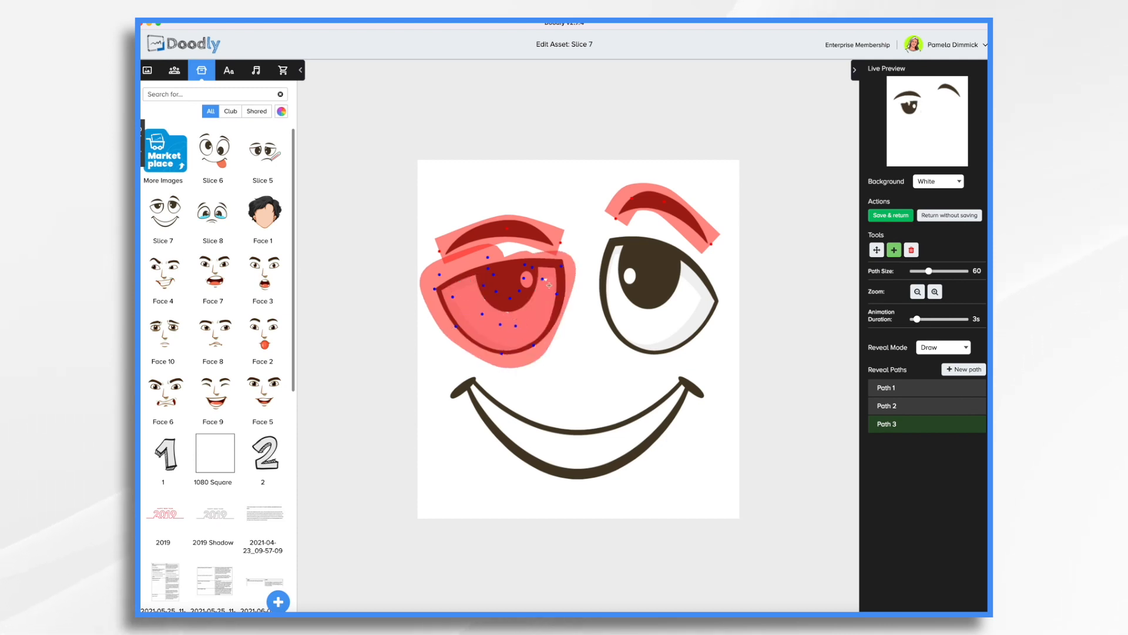
Step: Trace reveal paths over Slice 7's eyes and brows; set head 1s, face 2s
{"action": "left_click", "coordinate": [963, 369]}
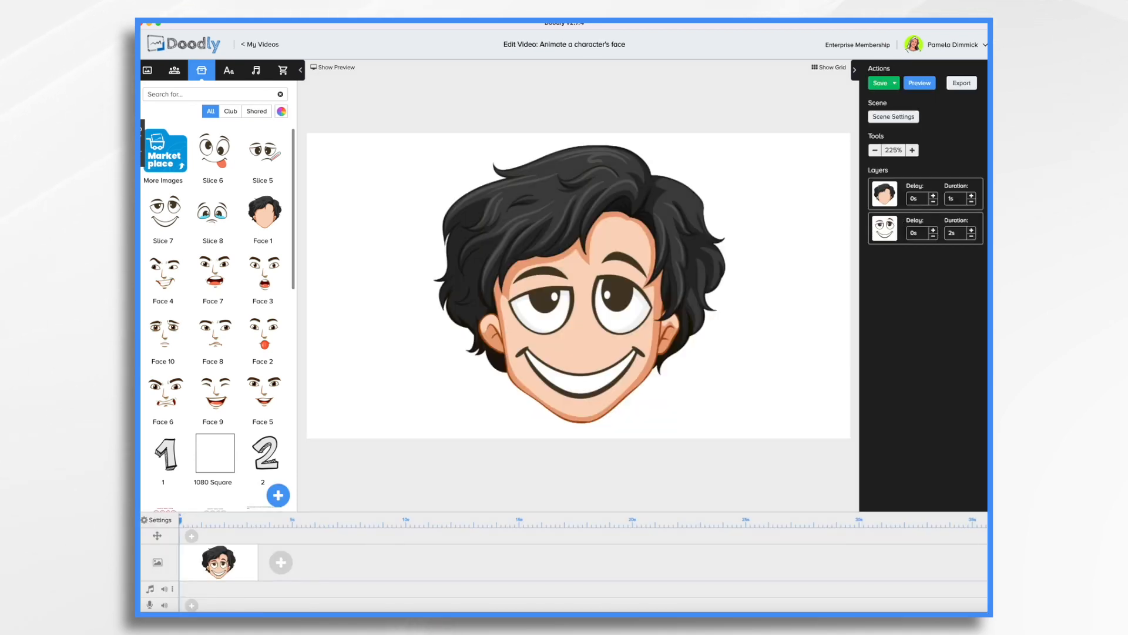
{"action": "left_click", "coordinate": [919, 83]}
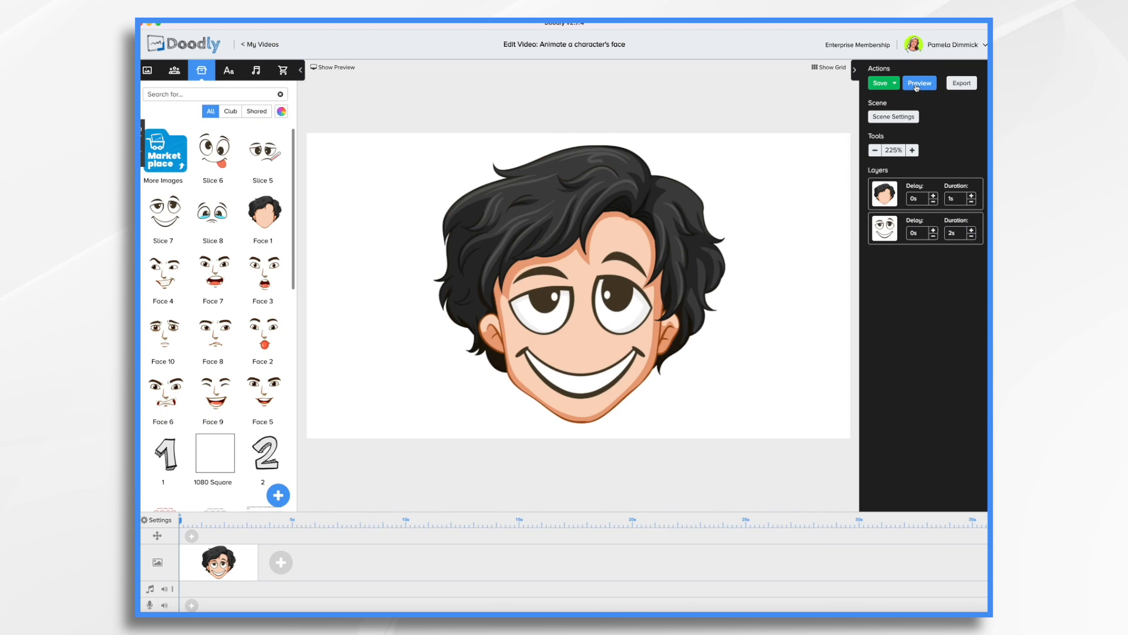
{"action": "left_click", "coordinate": [919, 83]}
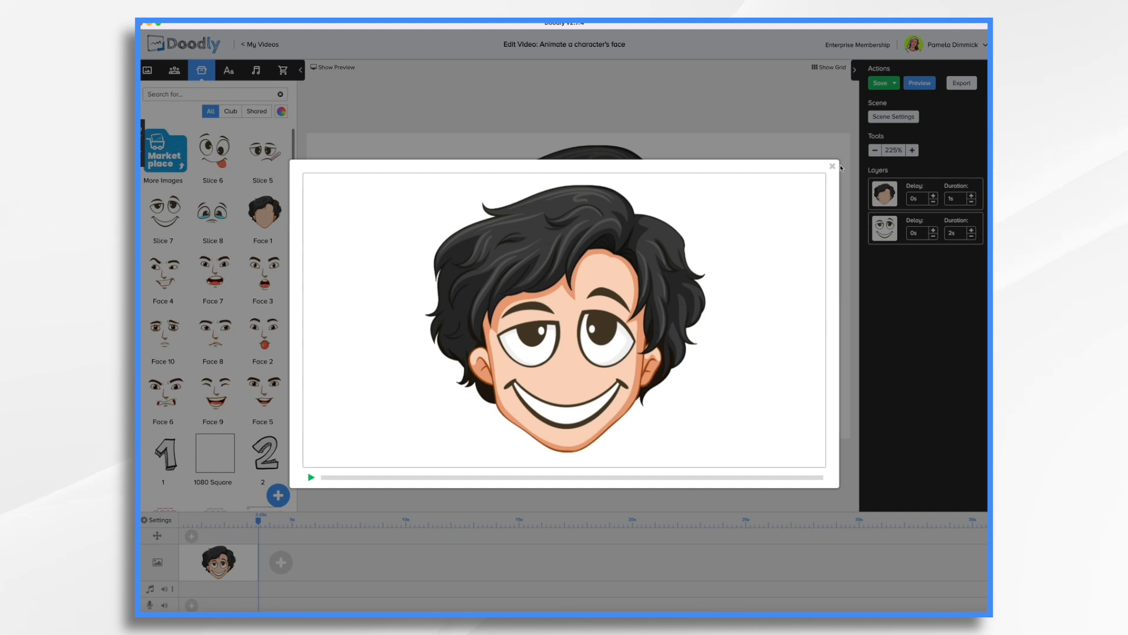
{"action": "left_click", "coordinate": [833, 167]}
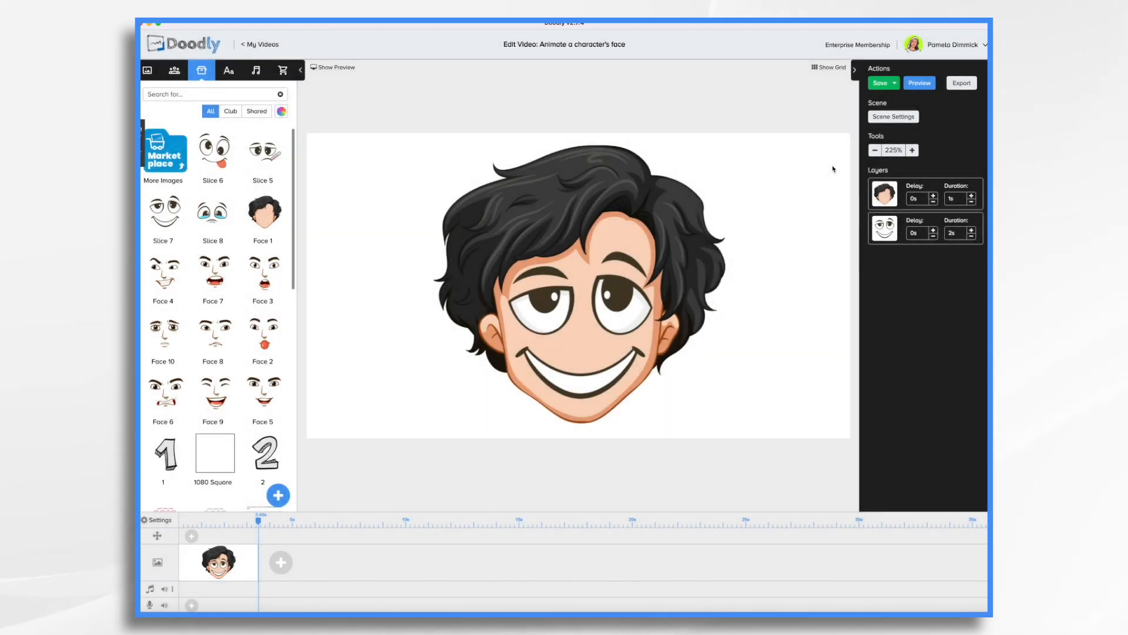
Step: Apply video settings with no scene transition and Erase mode Off
{"action": "left_click", "coordinate": [879, 83]}
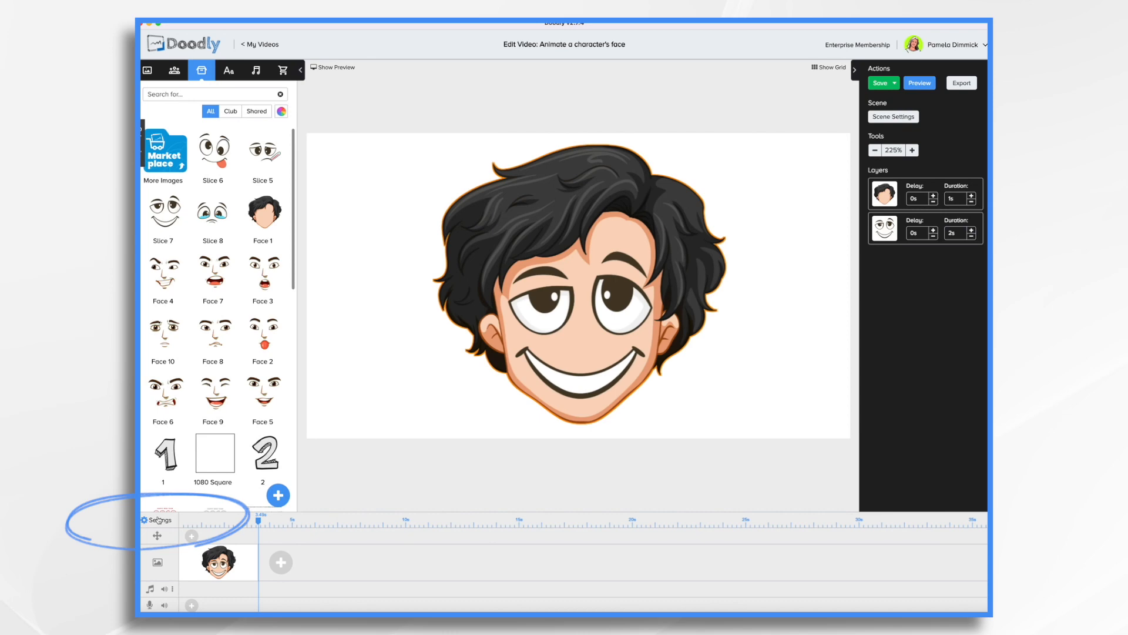
{"action": "left_click", "coordinate": [157, 520]}
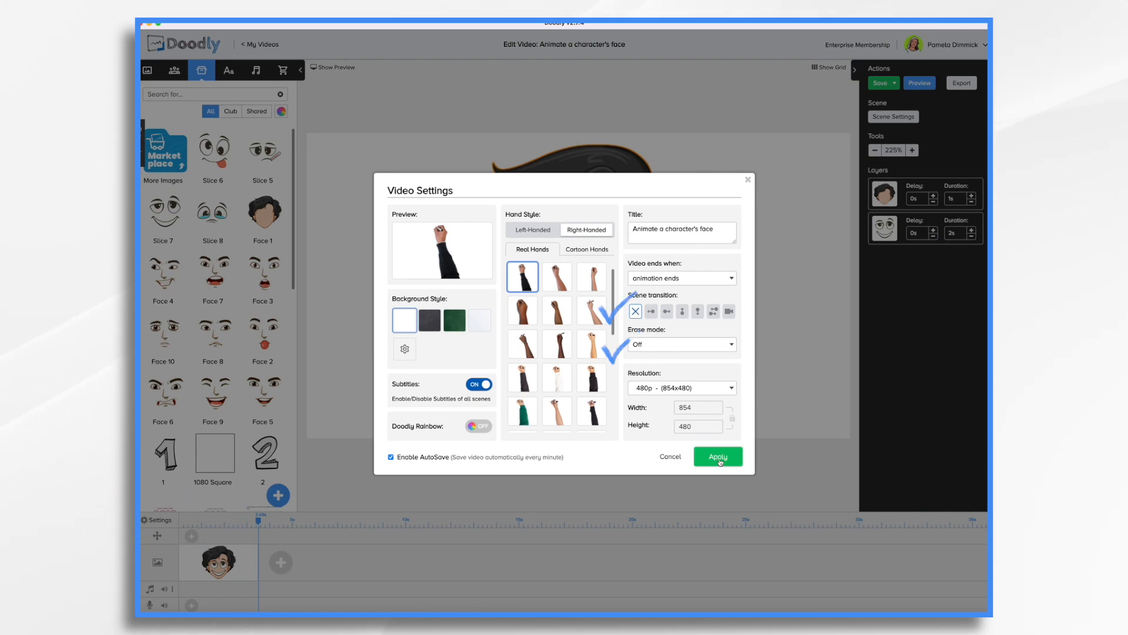
{"action": "left_click", "coordinate": [717, 456]}
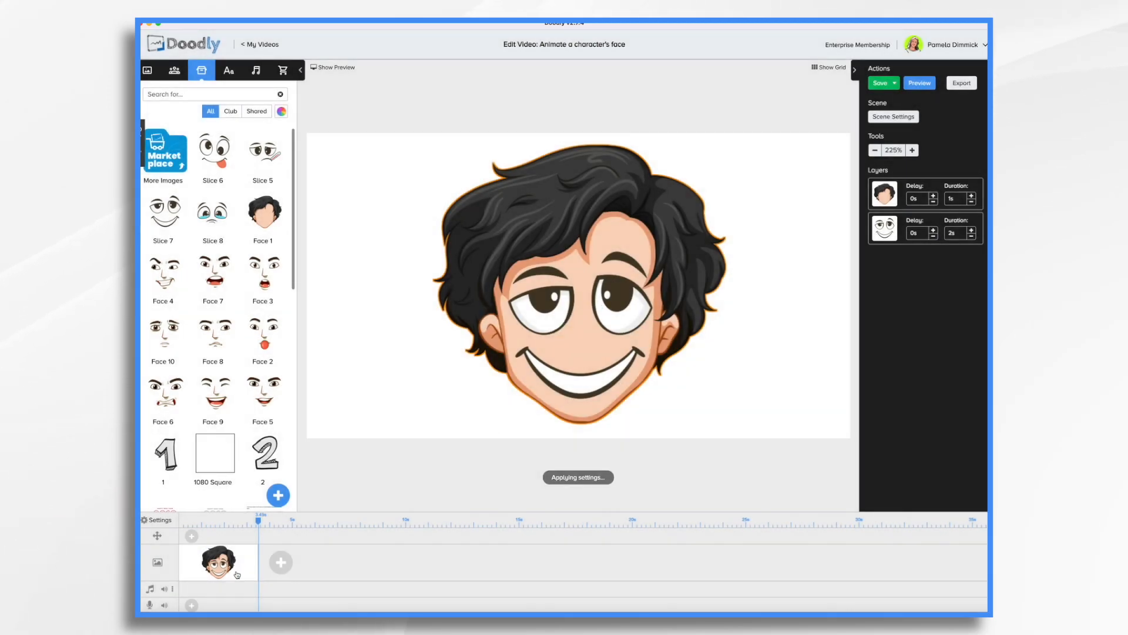
Step: Duplicate the boy's head scene from its timeline thumbnail
{"action": "right_click", "coordinate": [218, 563]}
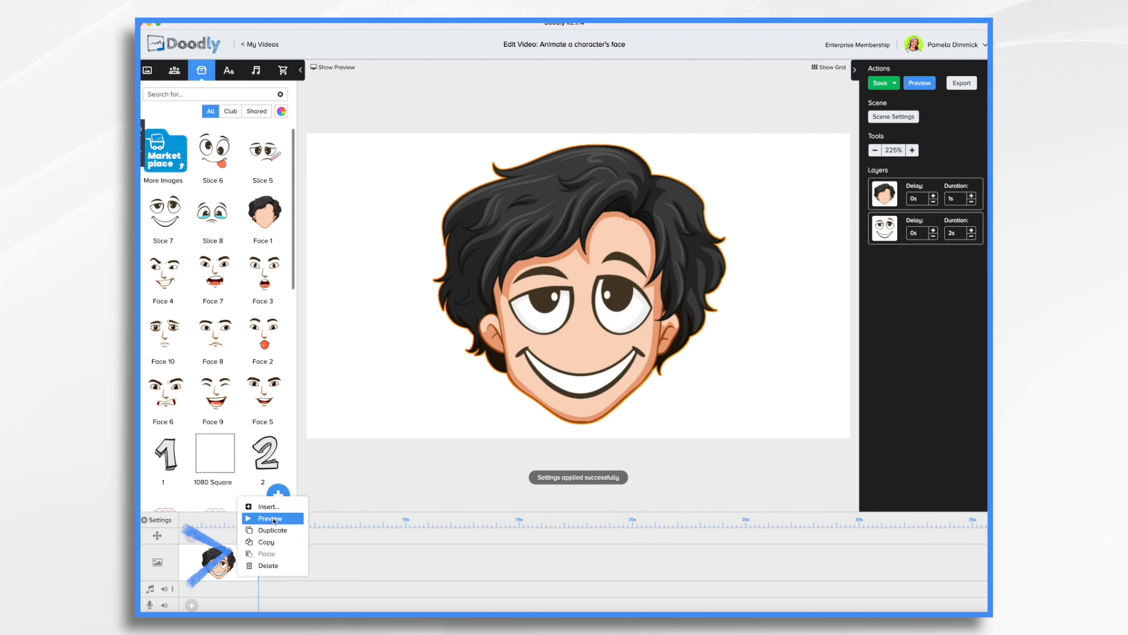
{"action": "left_click", "coordinate": [273, 530]}
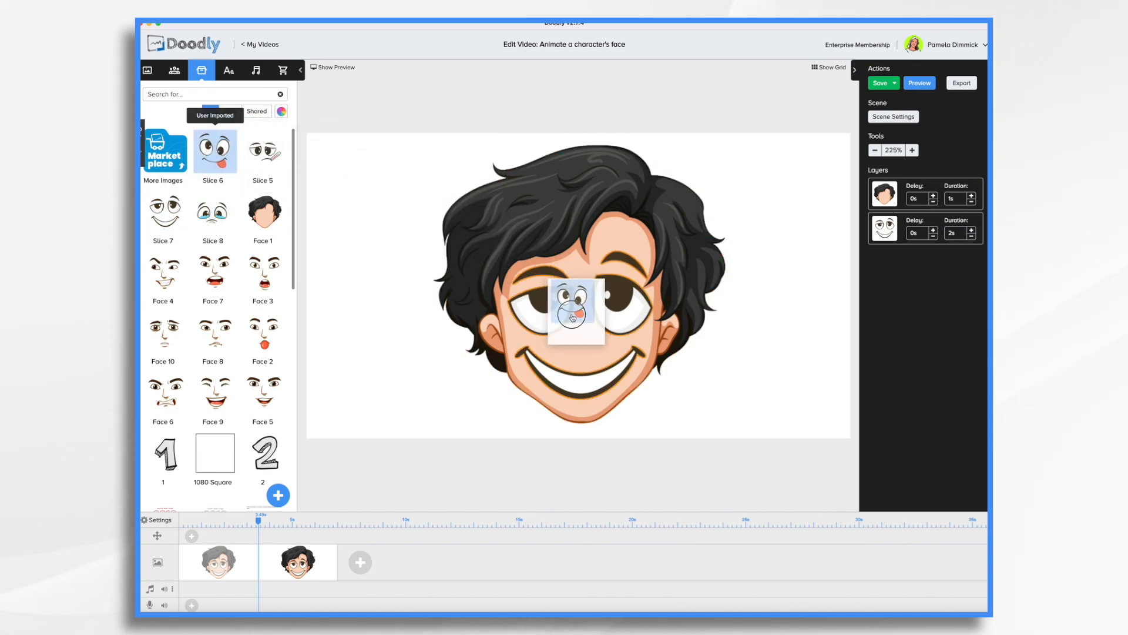
Step: Layer the Slice 6 tongue-out face over the head in place of the smile
{"action": "left_click", "coordinate": [576, 314]}
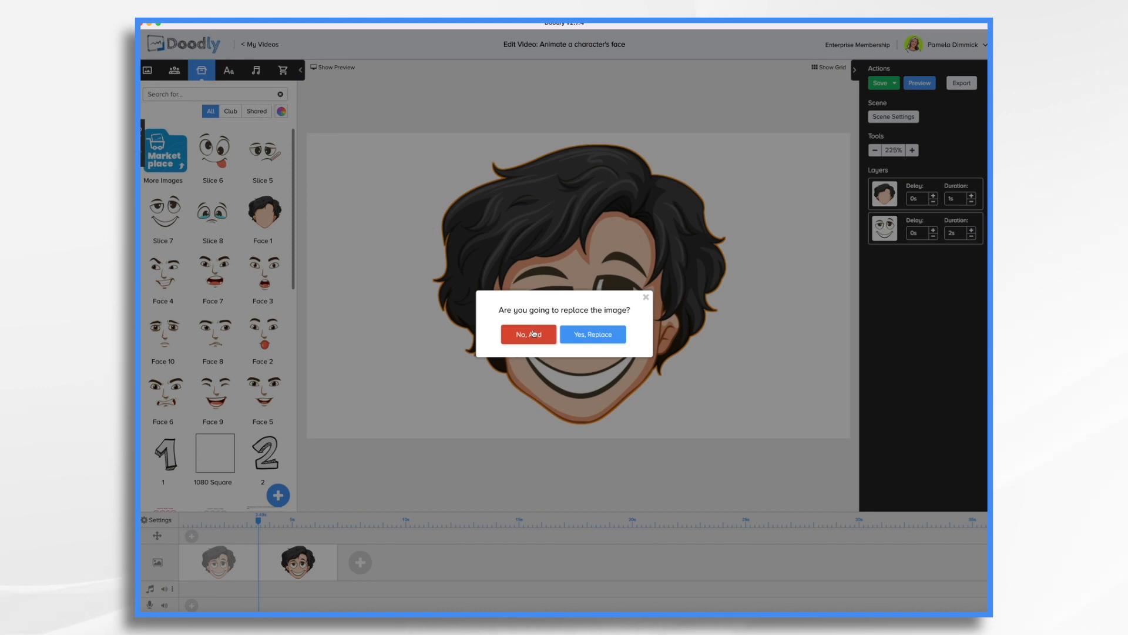
{"action": "left_click", "coordinate": [591, 334]}
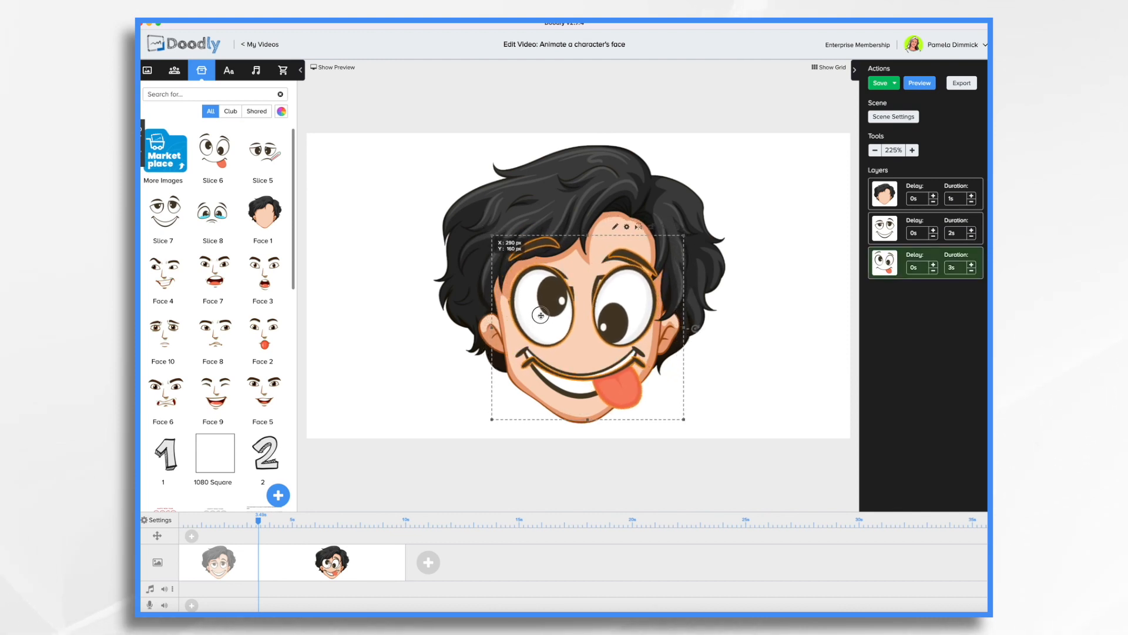
{"action": "left_click_drag", "start_coordinate": [539, 314], "coordinate": [533, 308]}
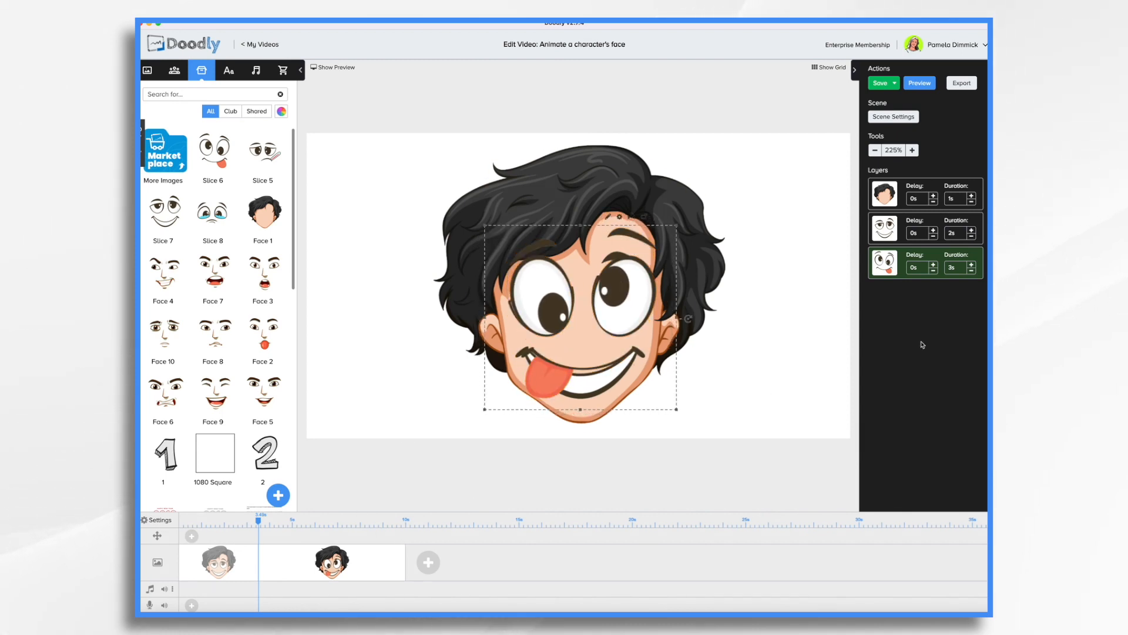
{"action": "left_click", "coordinate": [884, 227]}
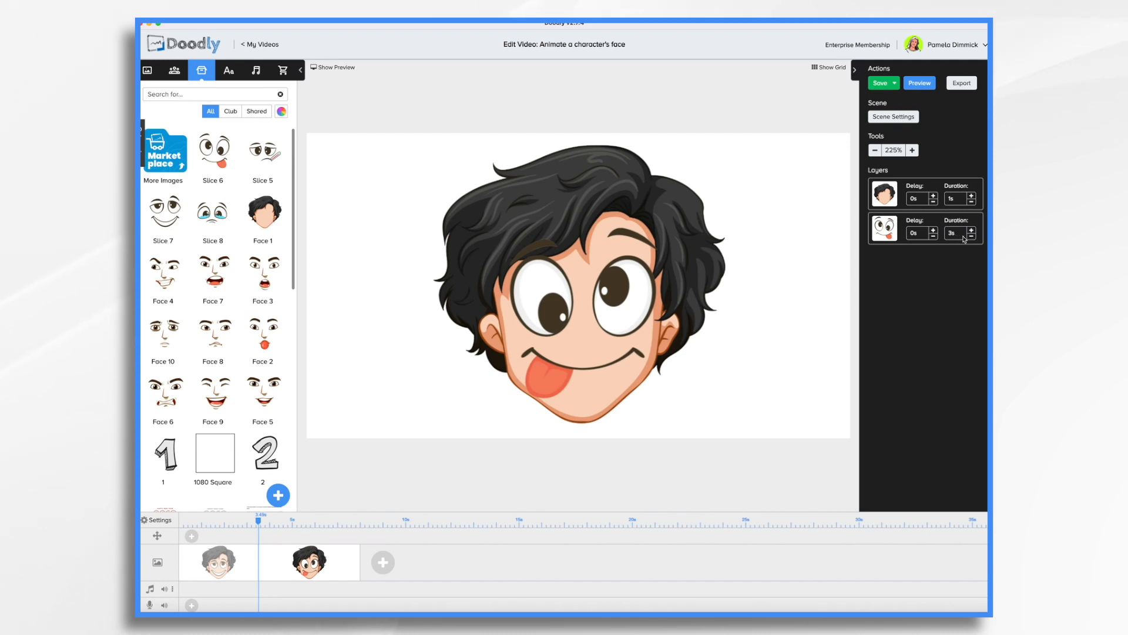
Step: Drop the silly-face scene's face layer duration to 0s and save the project
{"action": "left_click", "coordinate": [883, 228]}
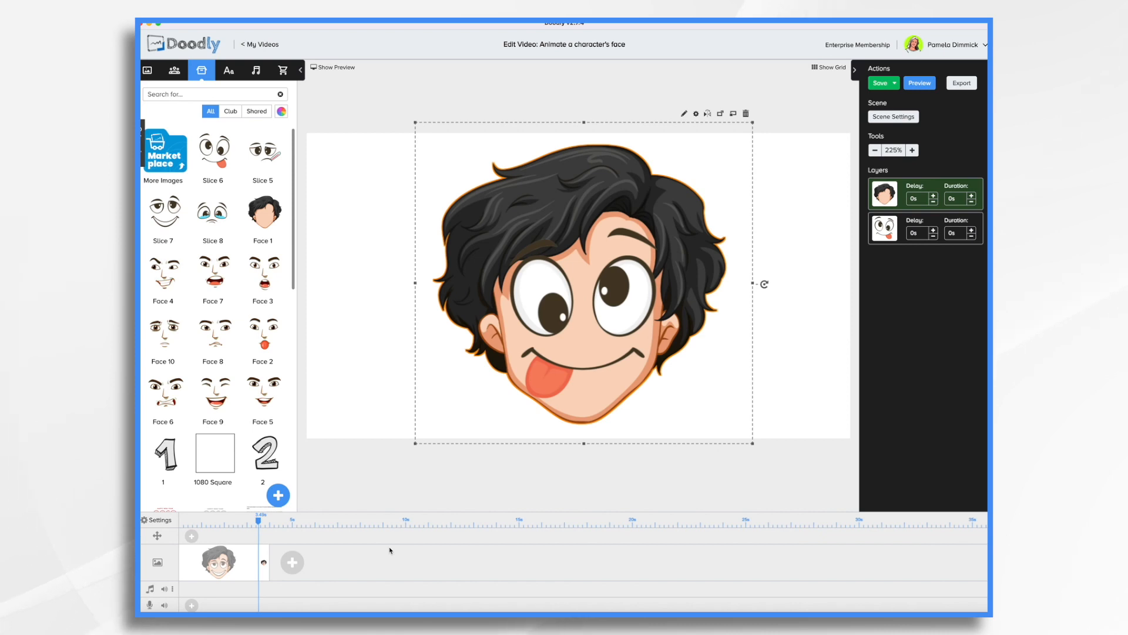
{"action": "left_click", "coordinate": [881, 83]}
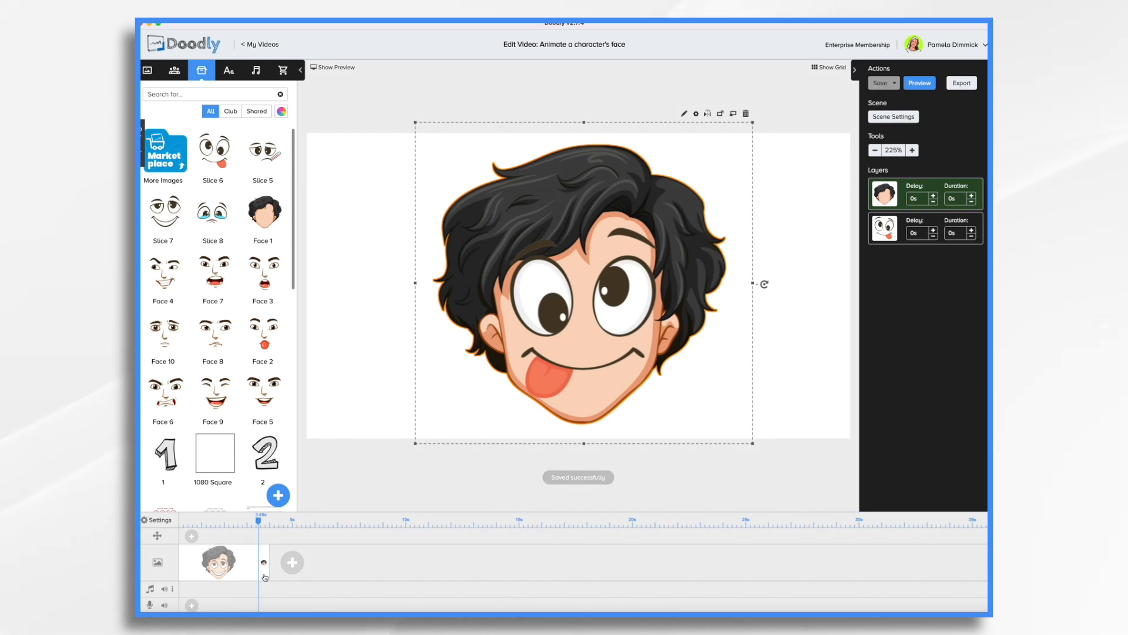
Step: Duplicate the tongue-out scene to create the third, crying-face scene
{"action": "left_click", "coordinate": [278, 495]}
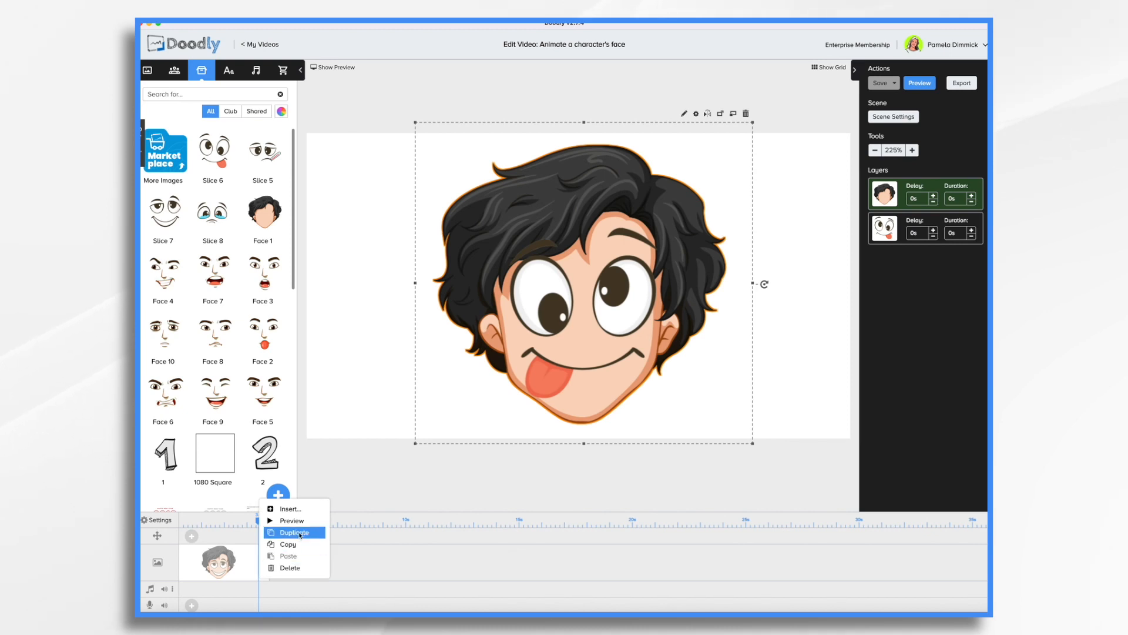
{"action": "left_click", "coordinate": [293, 532]}
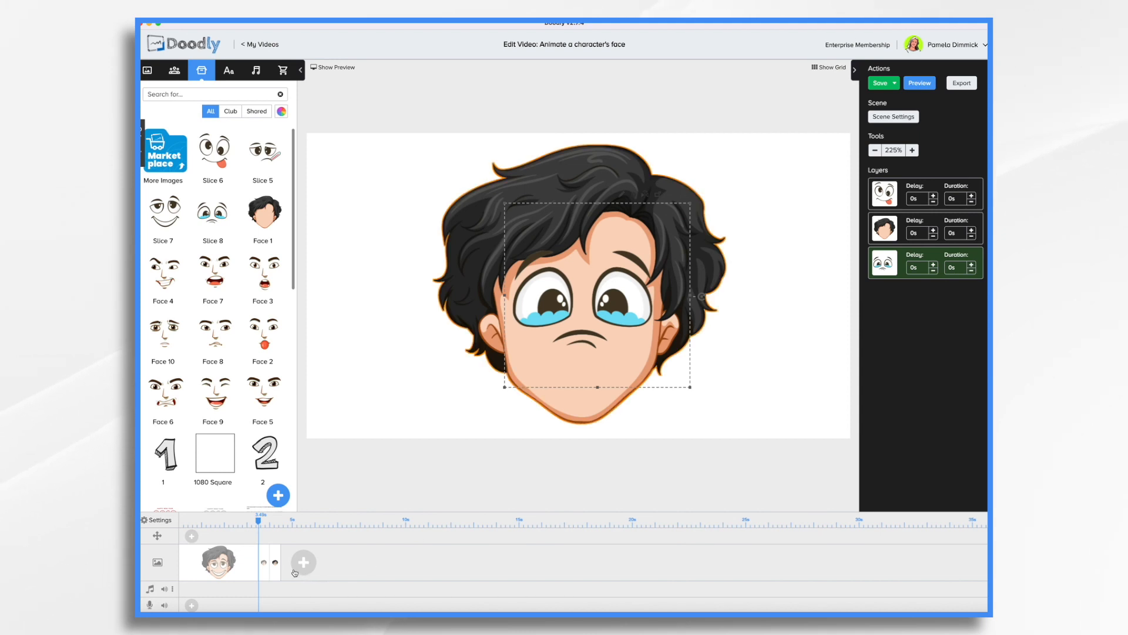
{"action": "left_click", "coordinate": [278, 495]}
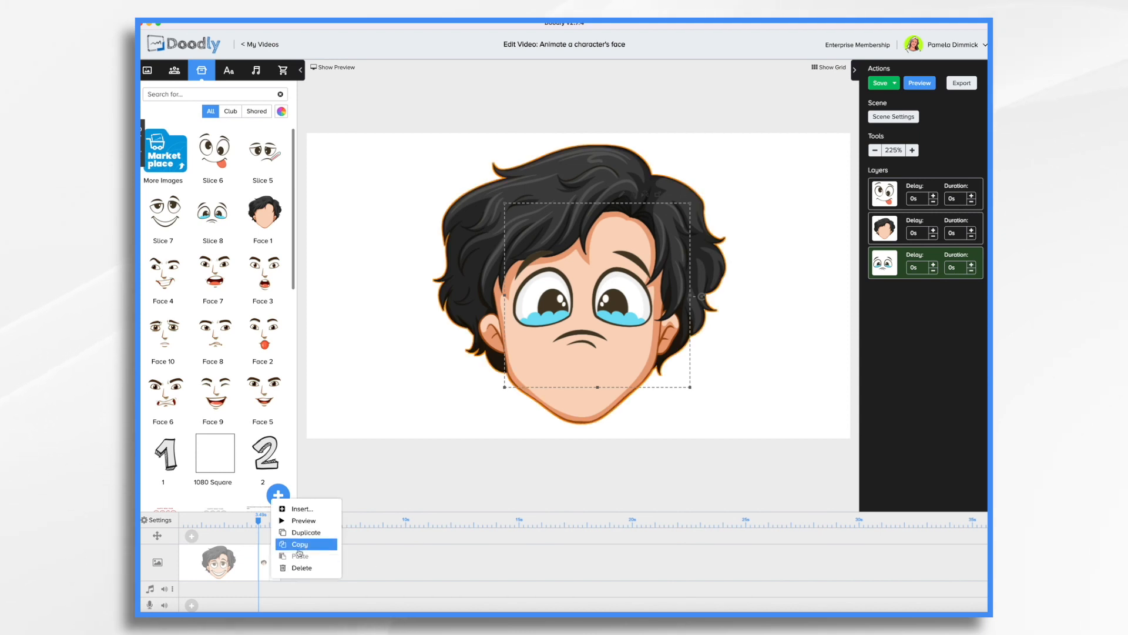
Step: Duplicate the crying scene, then add the sick thermometer face resized over the head
{"action": "left_click", "coordinate": [307, 533]}
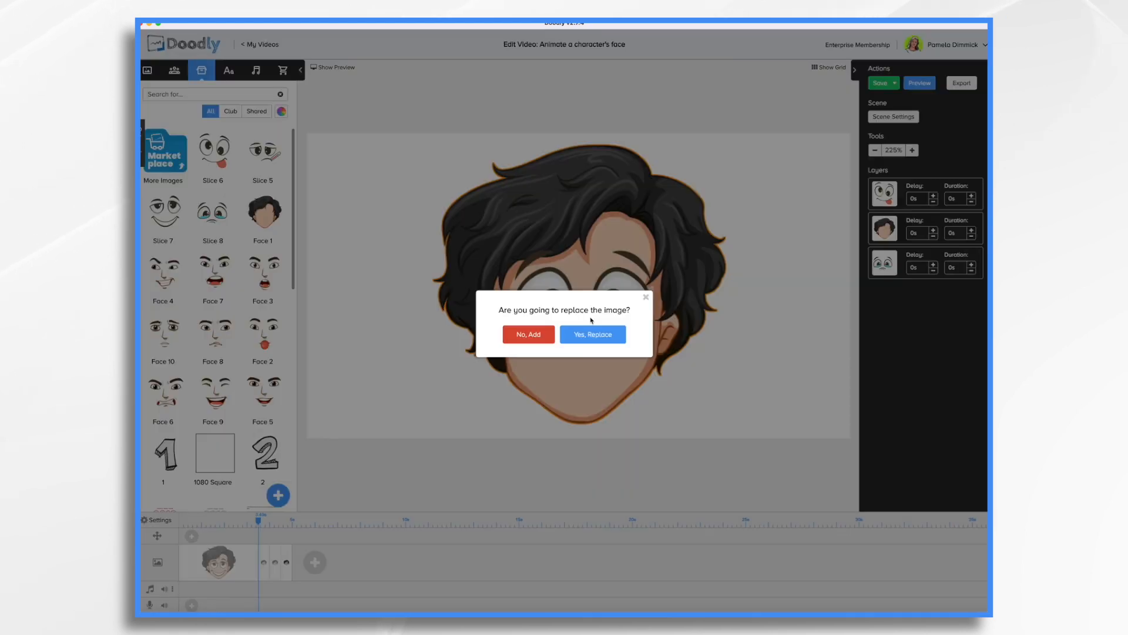
{"action": "left_click", "coordinate": [527, 334]}
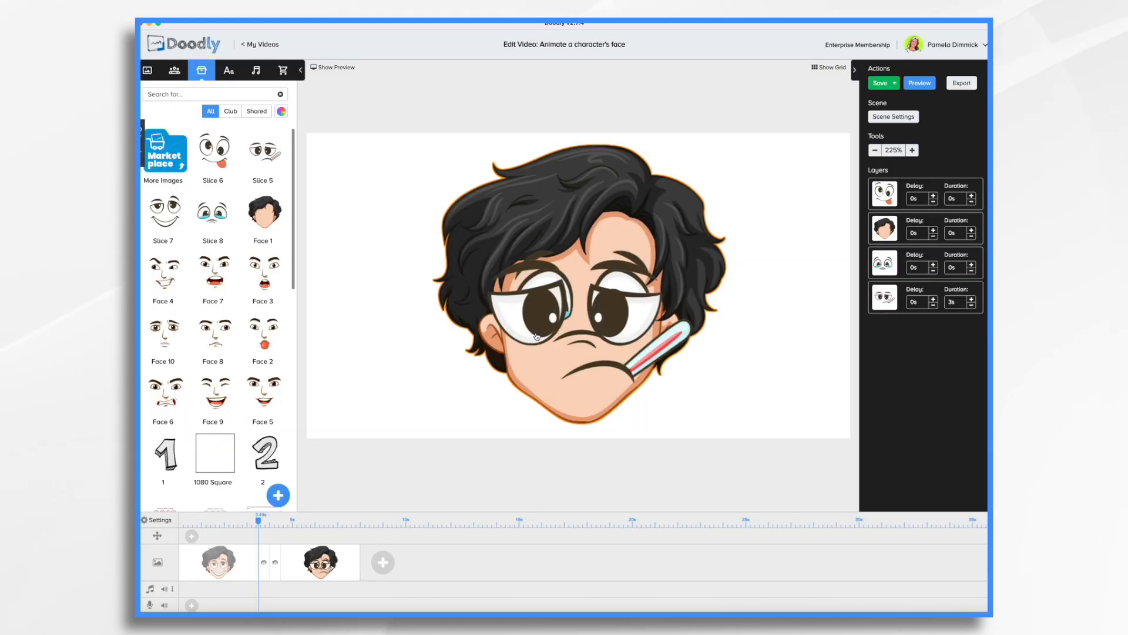
{"action": "left_click", "coordinate": [548, 302]}
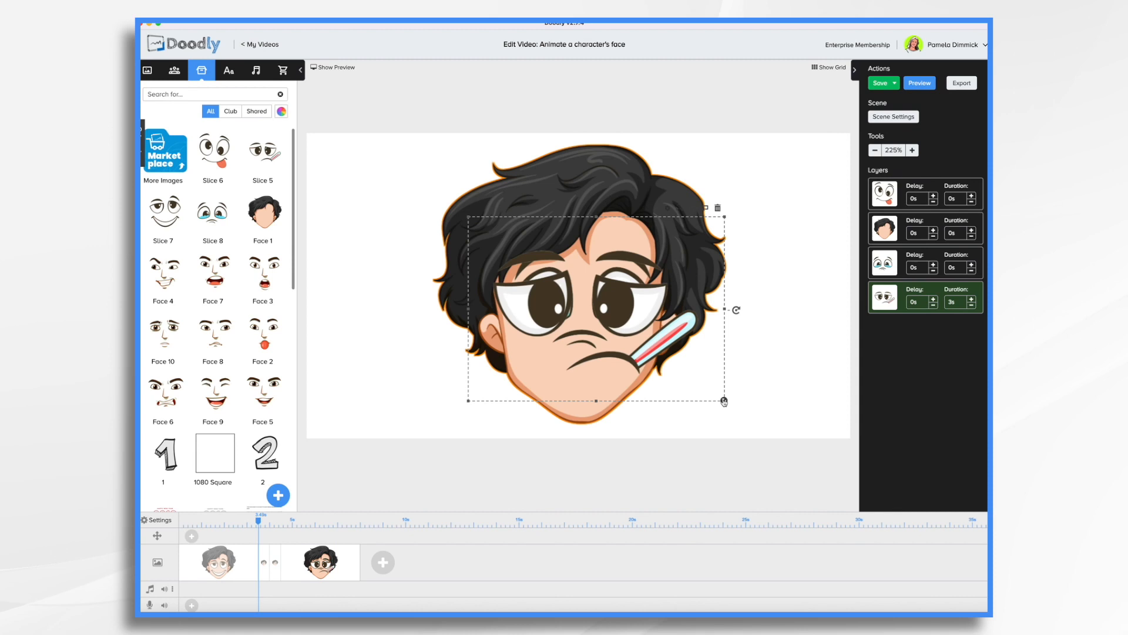
{"action": "left_click_drag", "start_coordinate": [725, 401], "coordinate": [694, 381]}
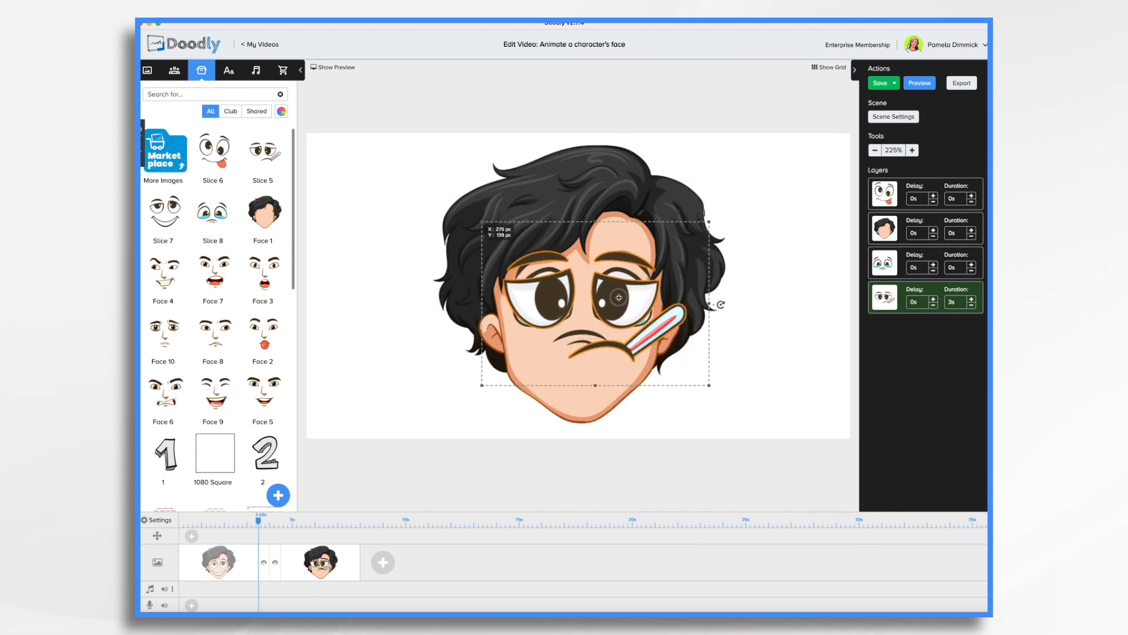
{"action": "left_click_drag", "start_coordinate": [616, 298], "coordinate": [616, 302]}
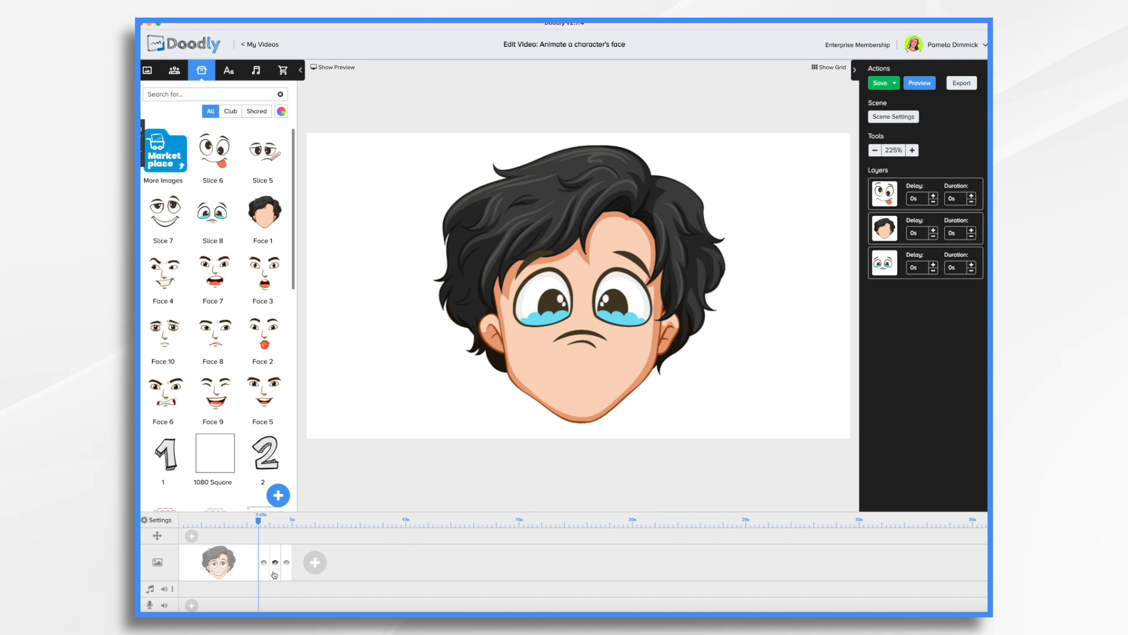
Step: Duplicate the crying-face and silly-face scenes again
{"action": "left_click", "coordinate": [278, 495]}
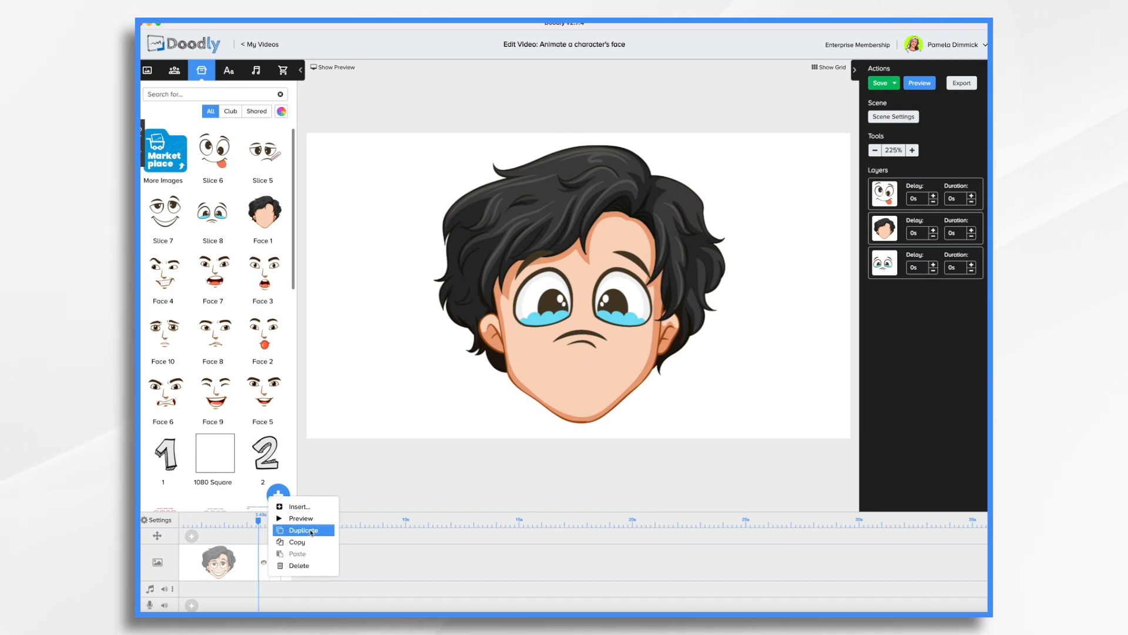
{"action": "left_click", "coordinate": [302, 530]}
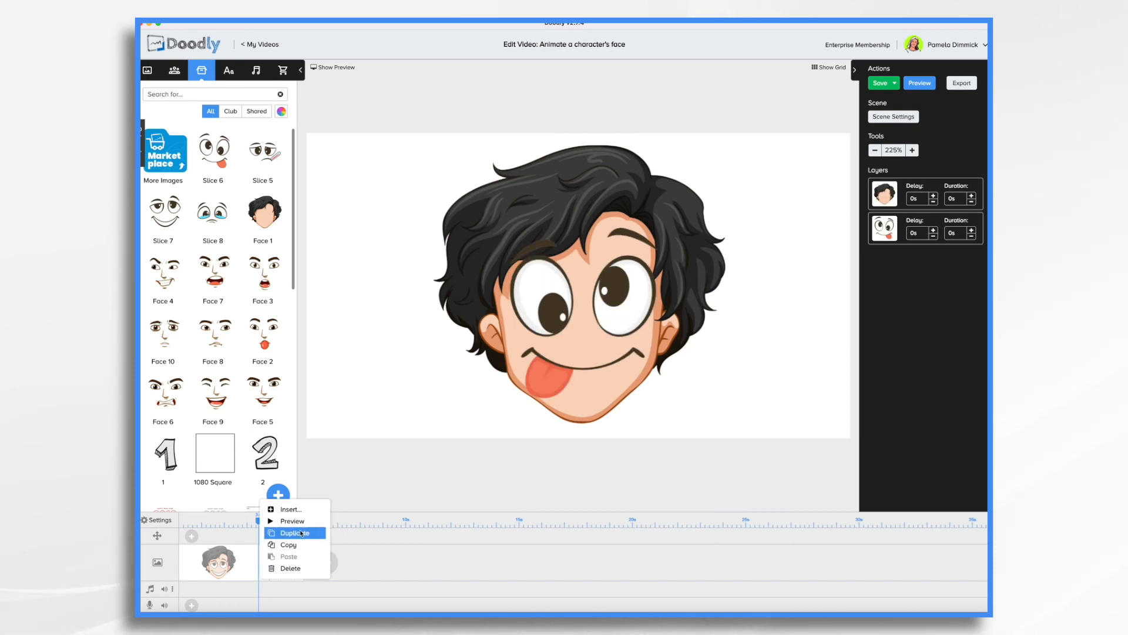
{"action": "left_click", "coordinate": [294, 532]}
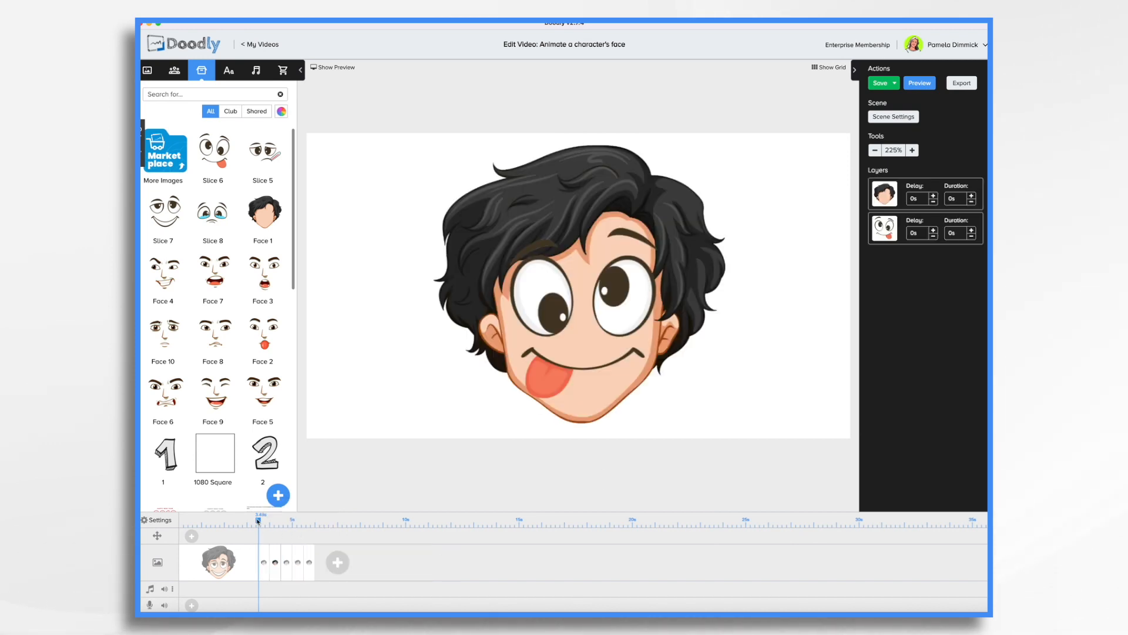
Step: Scrub the playhead through the new face scenes and play a preview
{"action": "left_click_drag", "start_coordinate": [257, 520], "coordinate": [309, 520]}
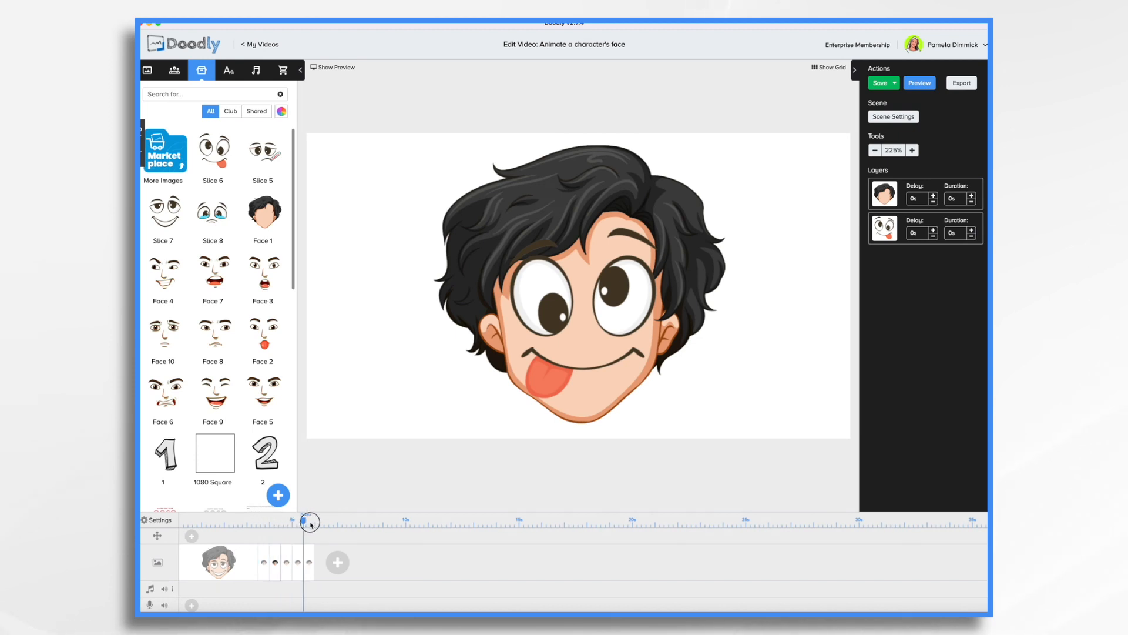
{"action": "left_click_drag", "start_coordinate": [311, 522], "coordinate": [257, 521]}
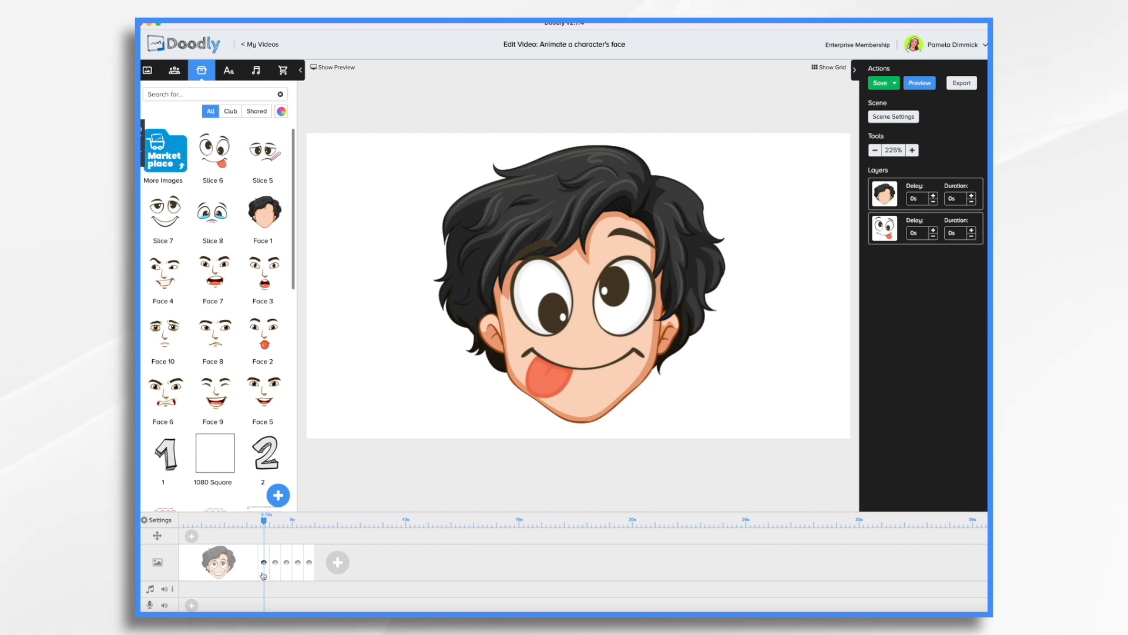
{"action": "left_click", "coordinate": [881, 83]}
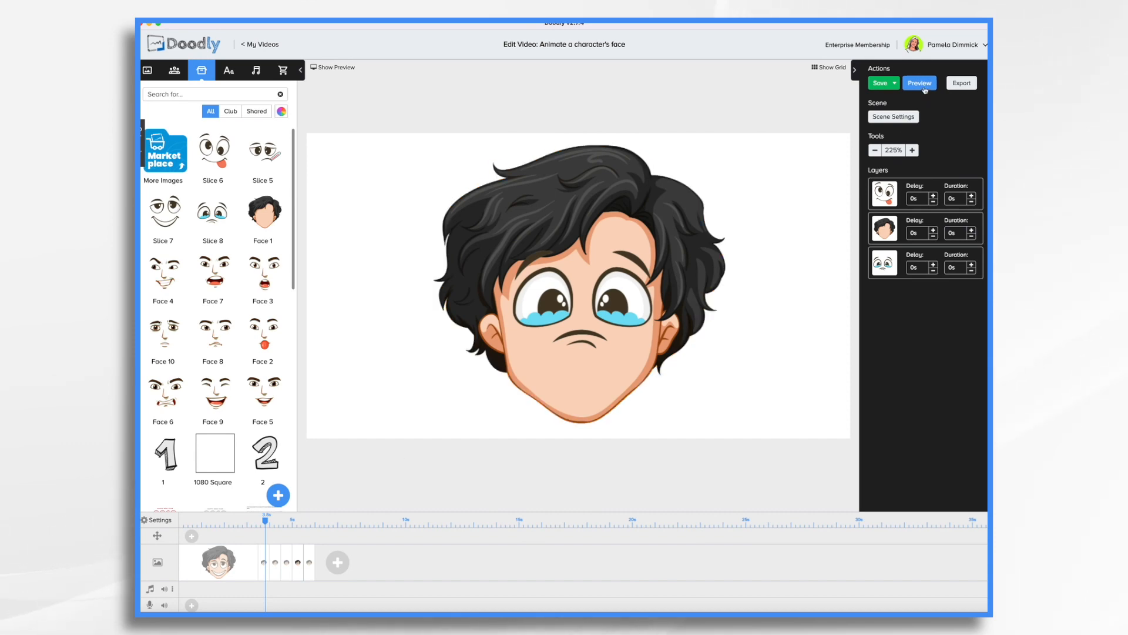
{"action": "left_click", "coordinate": [919, 83]}
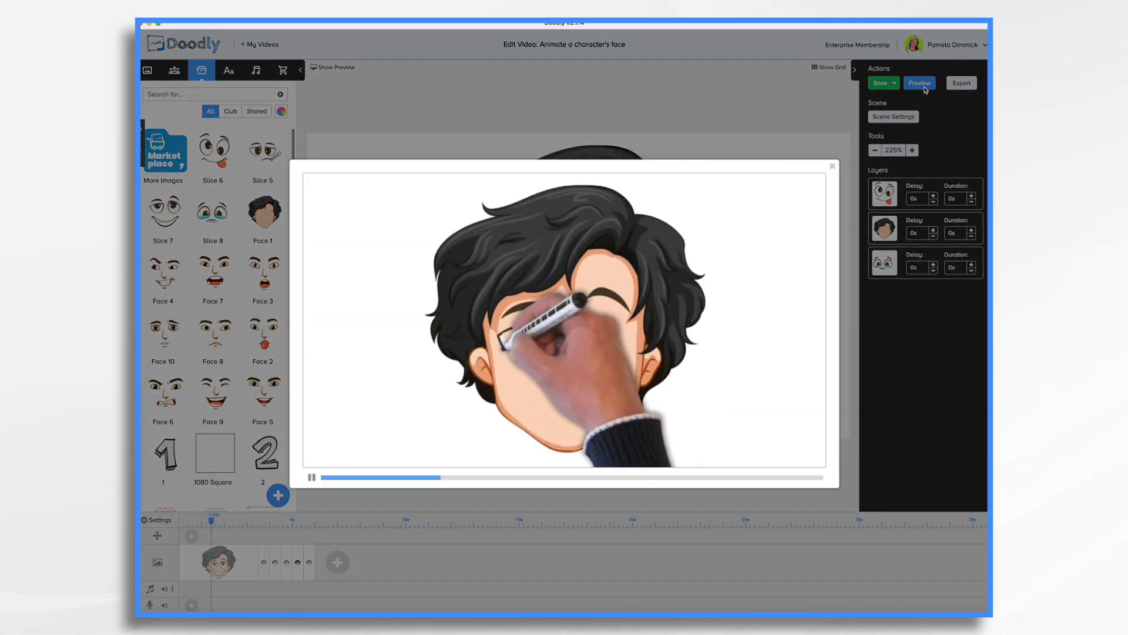